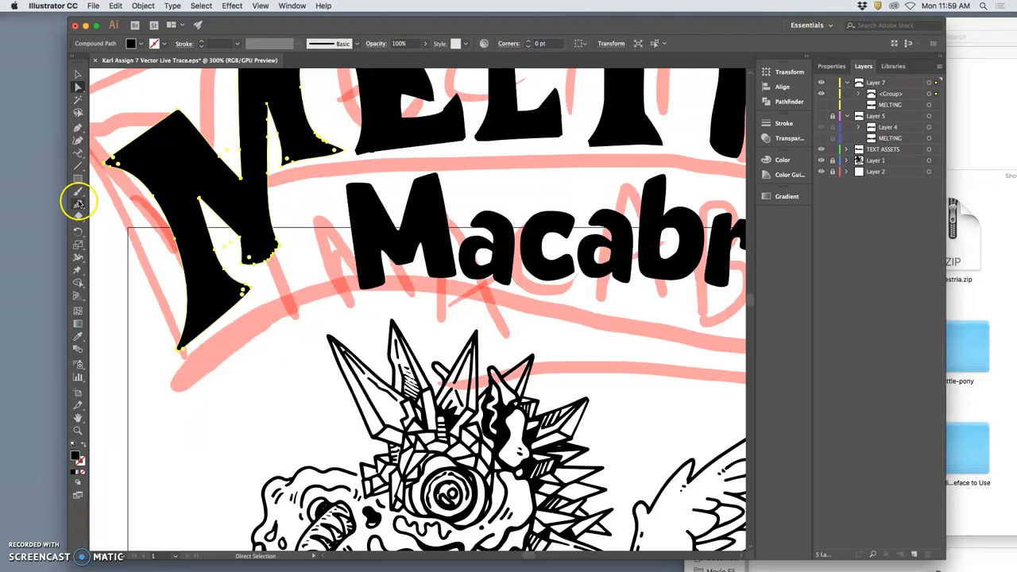
# - Choose the Pencil Tool from the Shaper tool flyout
pyautogui.click(78, 203)
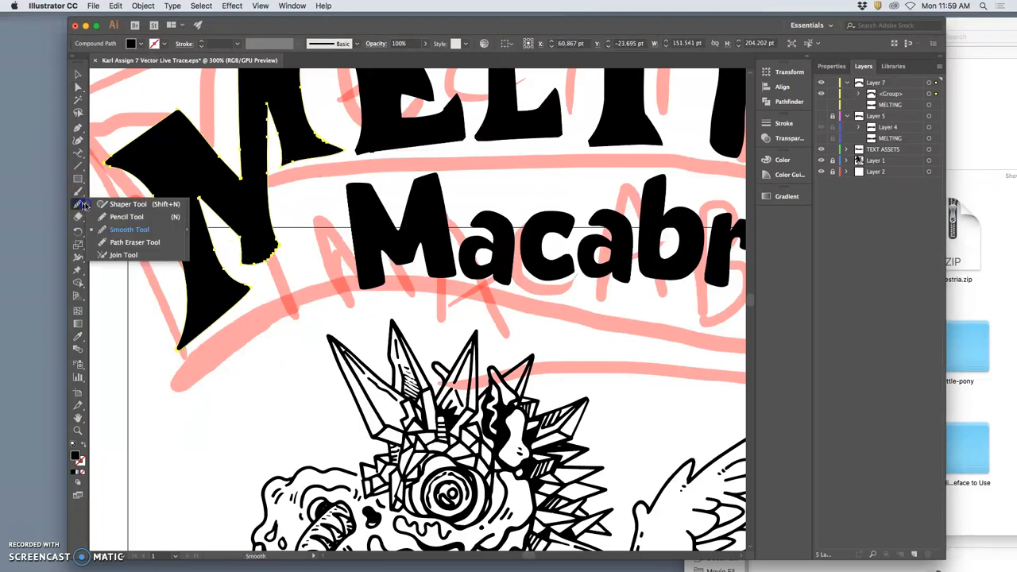
pyautogui.click(126, 216)
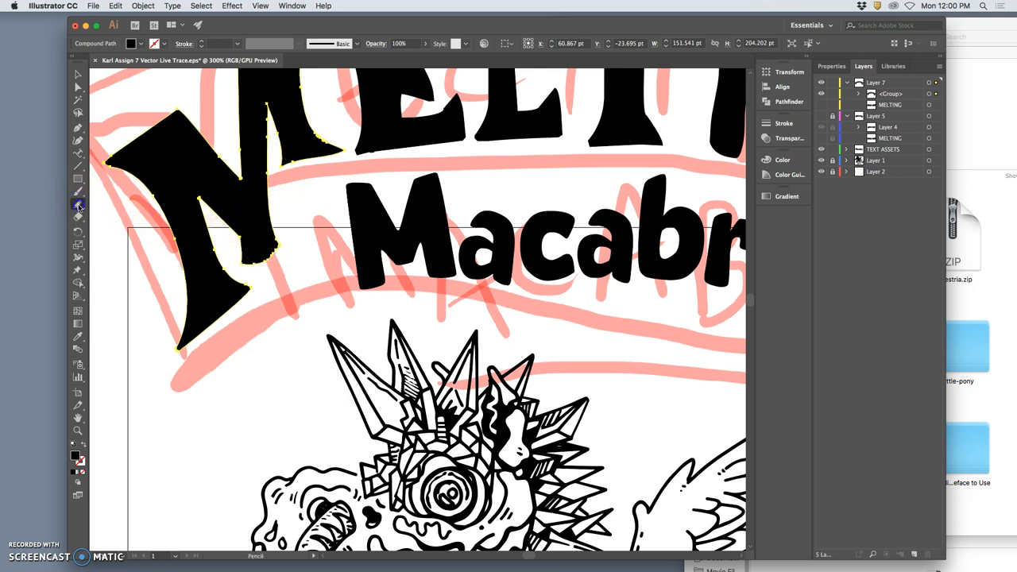
# - Move Pencil Tool Options fidelity toward Smooth, keeping Edit selected paths on
pyautogui.doubleClick(78, 205)
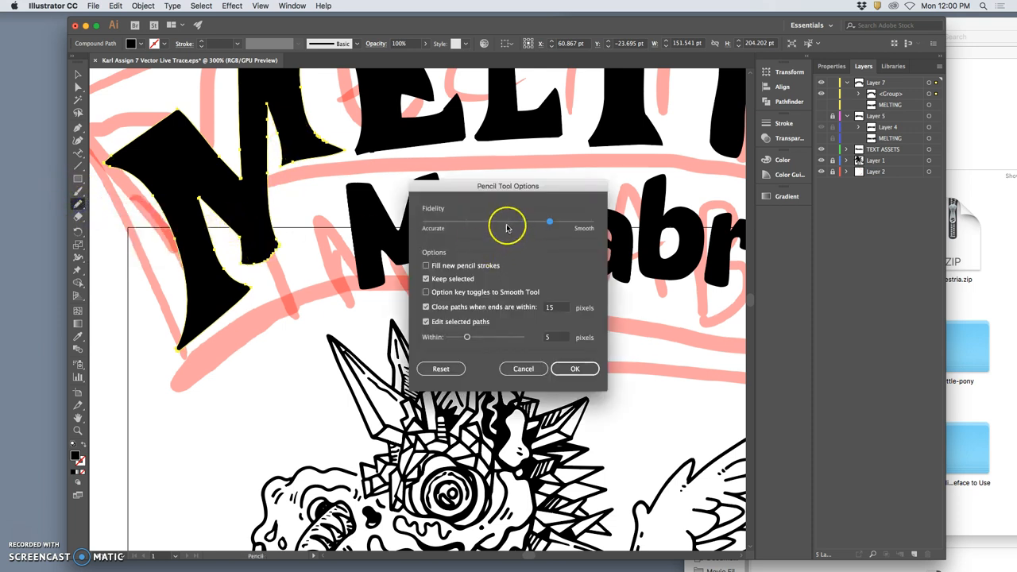
pyautogui.click(575, 369)
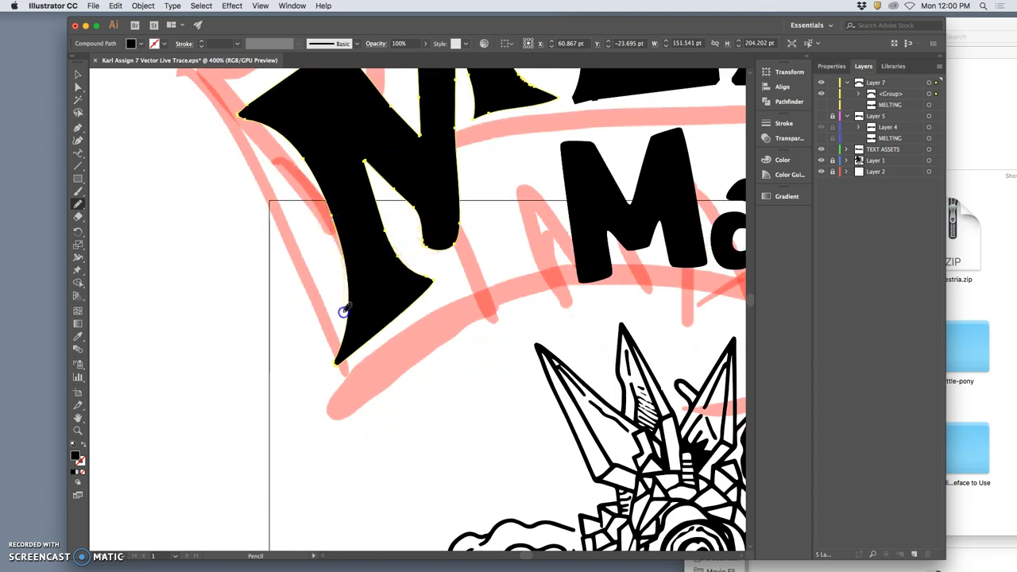
pyautogui.moveTo(344, 399)
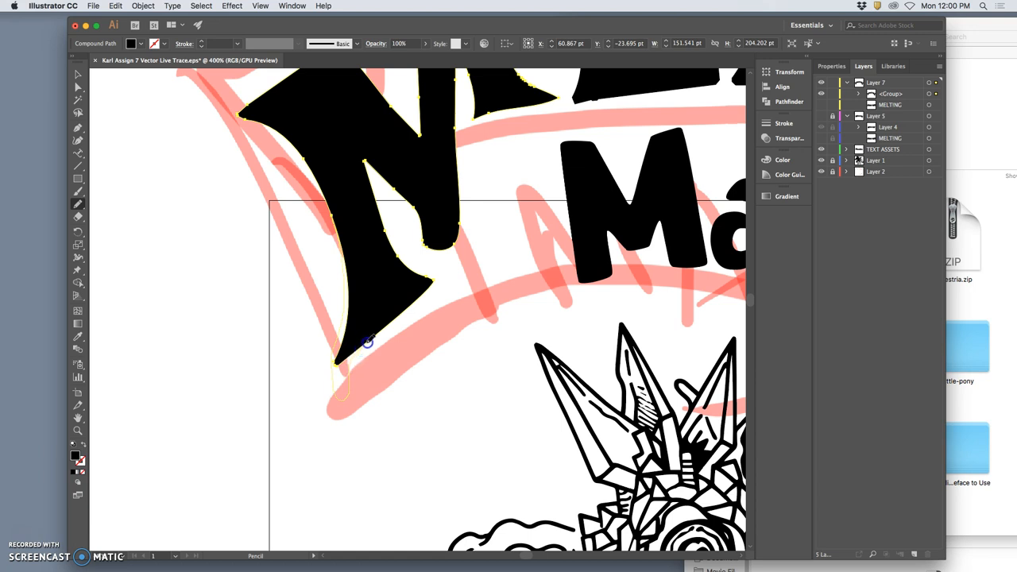
# - Redraw the lower left edge of the M with a smooth pencil stroke
pyautogui.moveTo(368, 343); pyautogui.dragTo(424, 294)
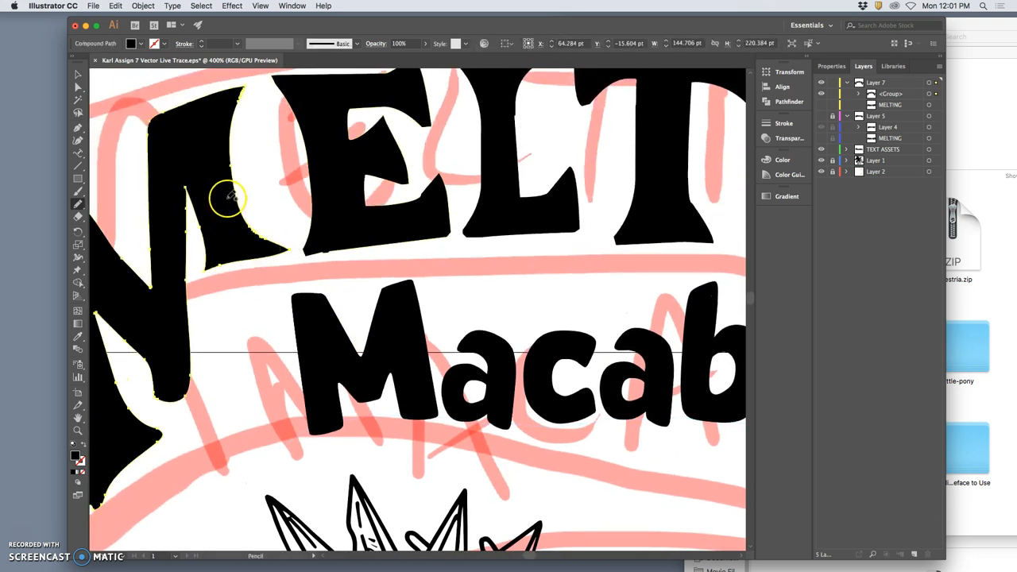
pyautogui.moveTo(167, 131)
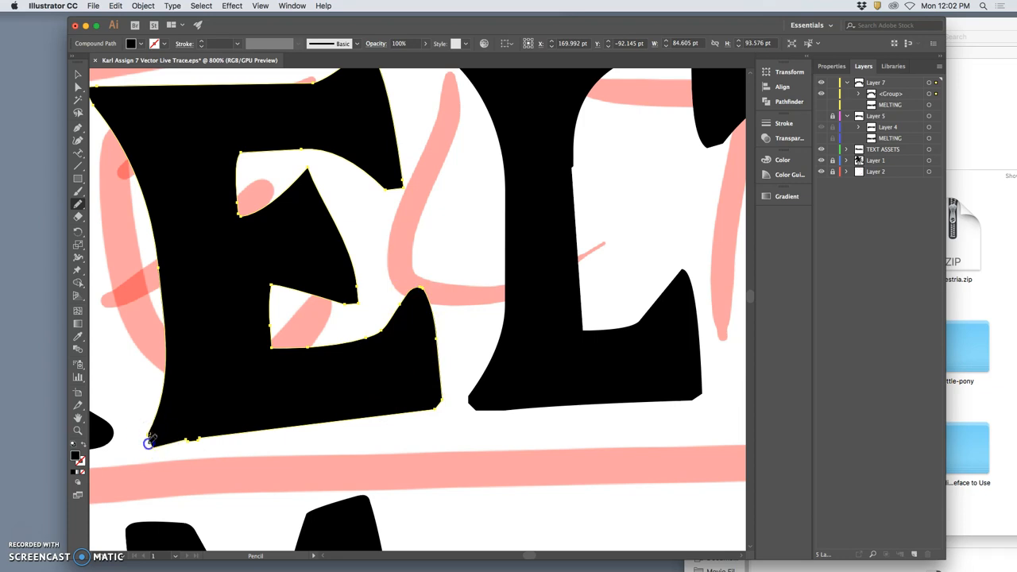
# - Redraw the E's lower left corner and upper left edge with the pencil
pyautogui.moveTo(150, 442); pyautogui.dragTo(254, 429)
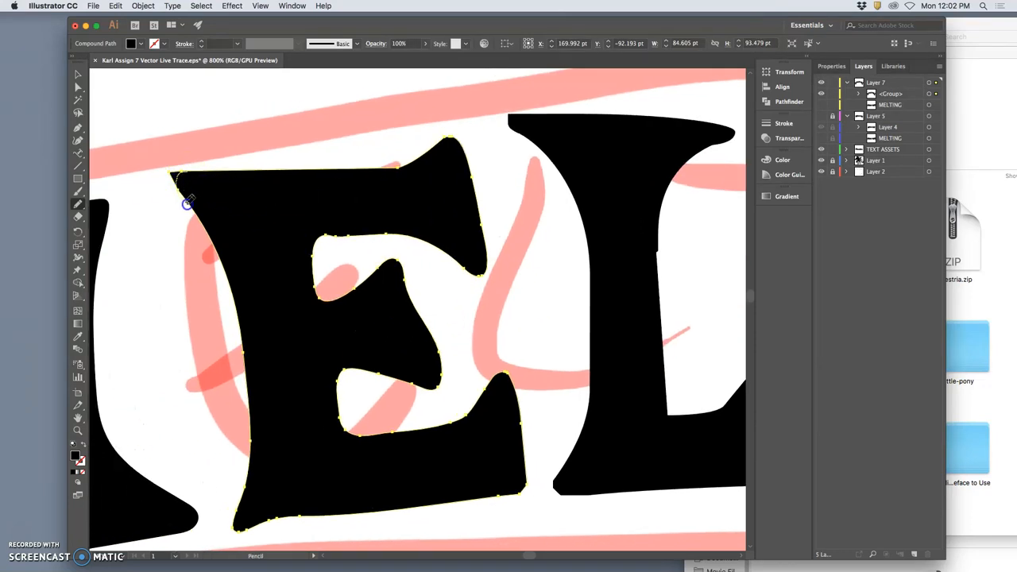
pyautogui.moveTo(184, 200); pyautogui.dragTo(238, 306)
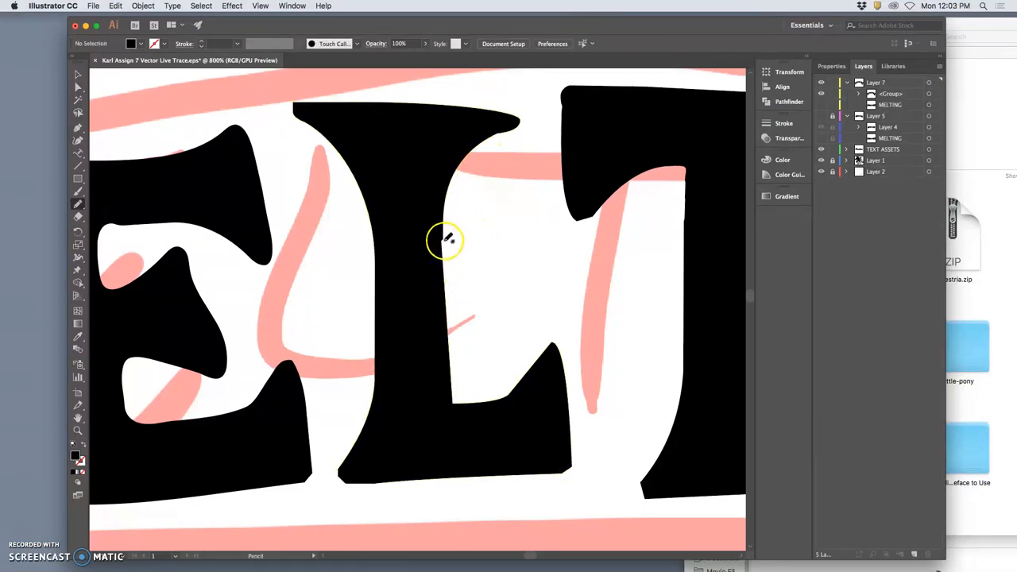
# - Select the L and smooth its inner stem edge and top left
pyautogui.click(445, 240)
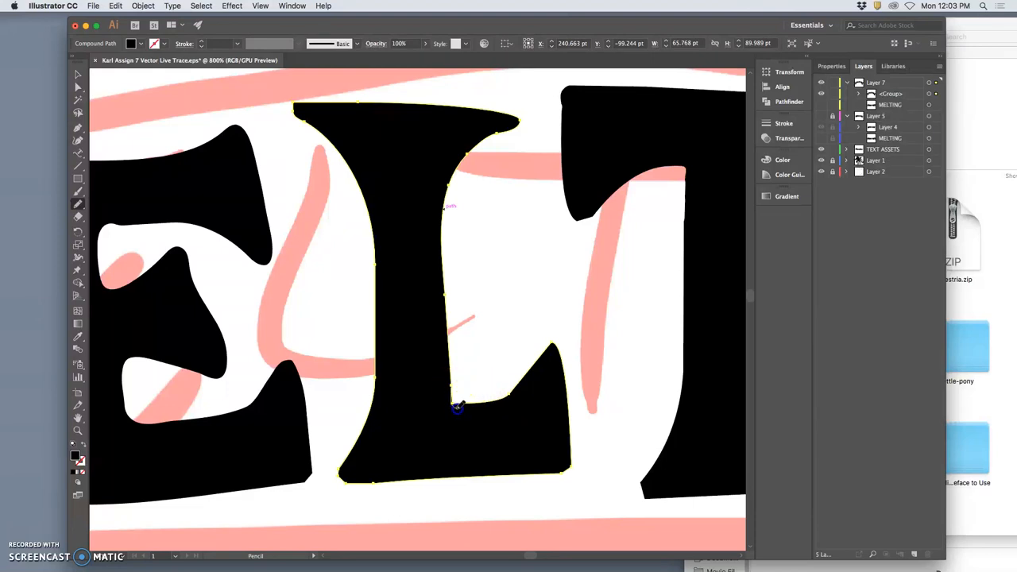
pyautogui.moveTo(457, 408); pyautogui.dragTo(535, 357)
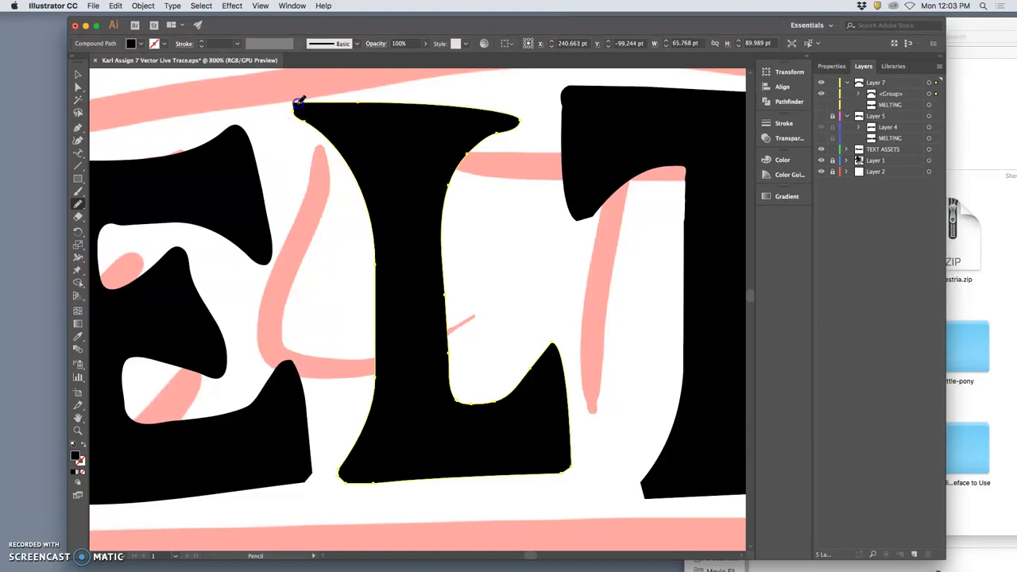
pyautogui.moveTo(299, 104); pyautogui.dragTo(338, 167)
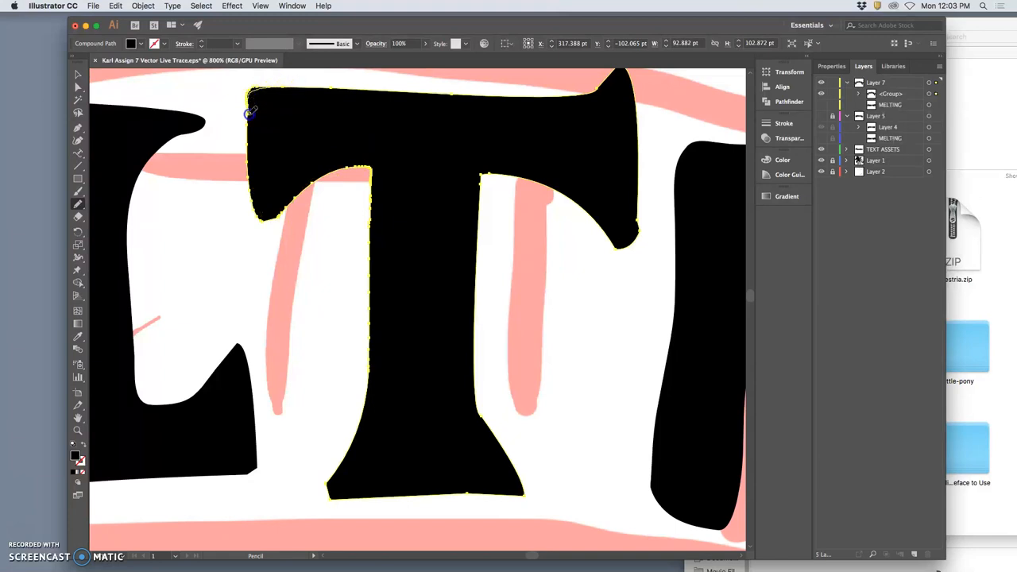
# - Smooth the T's top left corner, top edge, crossbar underside and foot's left edge
pyautogui.moveTo(250, 112); pyautogui.dragTo(286, 219)
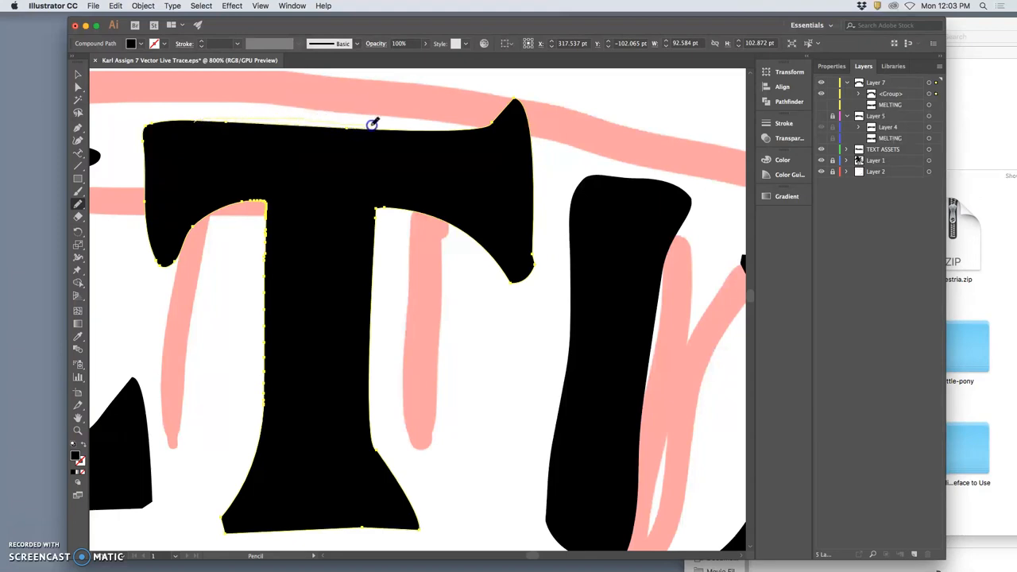
pyautogui.moveTo(374, 123); pyautogui.dragTo(520, 144)
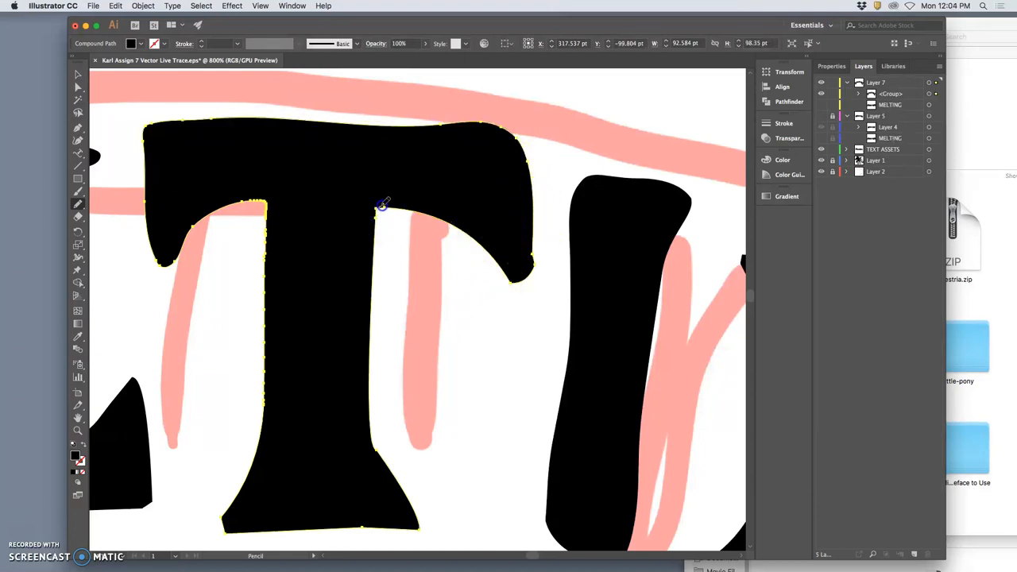
pyautogui.moveTo(382, 203); pyautogui.dragTo(445, 223)
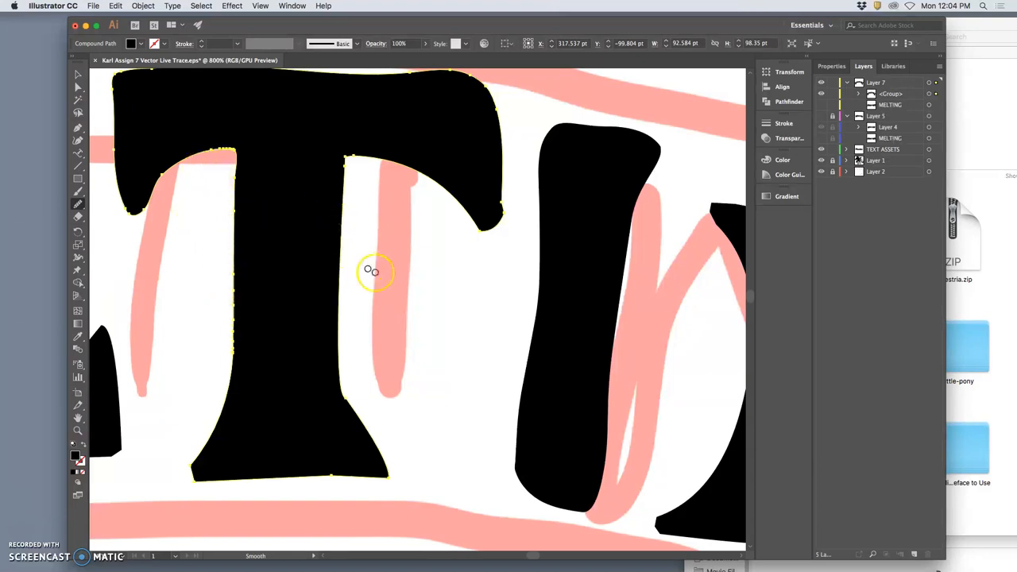
pyautogui.moveTo(360, 349)
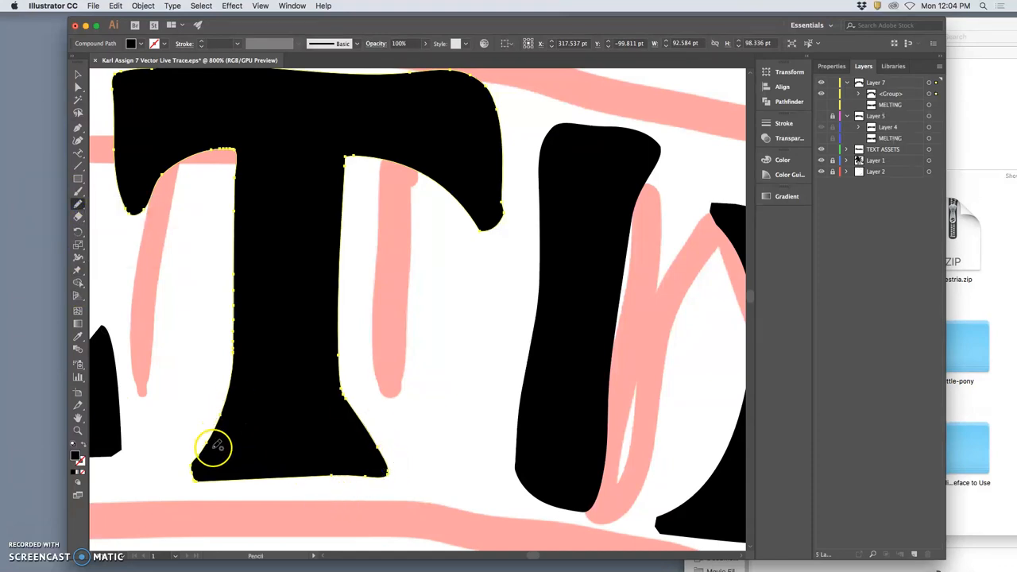
pyautogui.moveTo(215, 445); pyautogui.dragTo(374, 239)
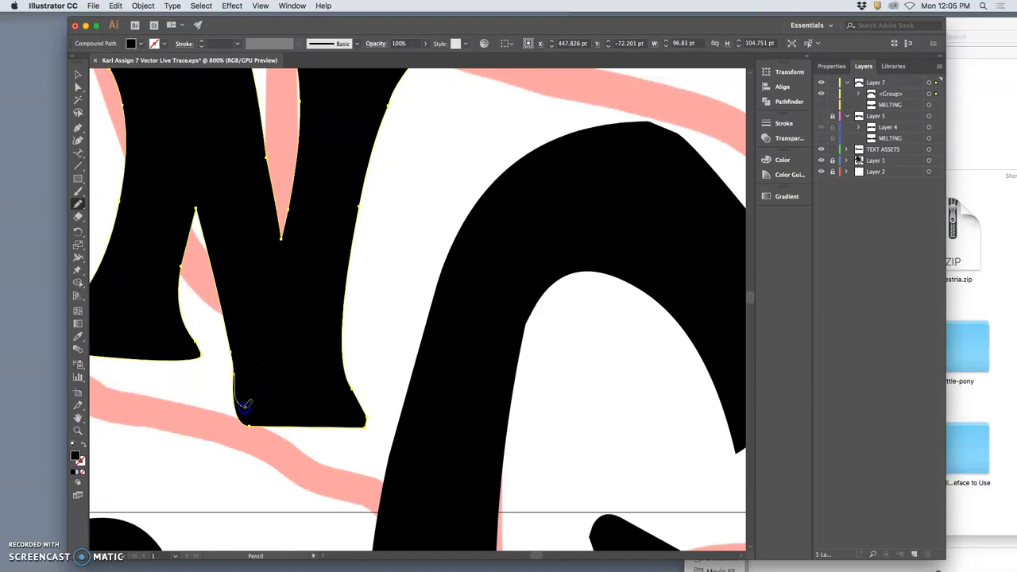
# - Redraw the left side and bottom edge of the N's foot
pyautogui.moveTo(246, 409); pyautogui.dragTo(358, 439)
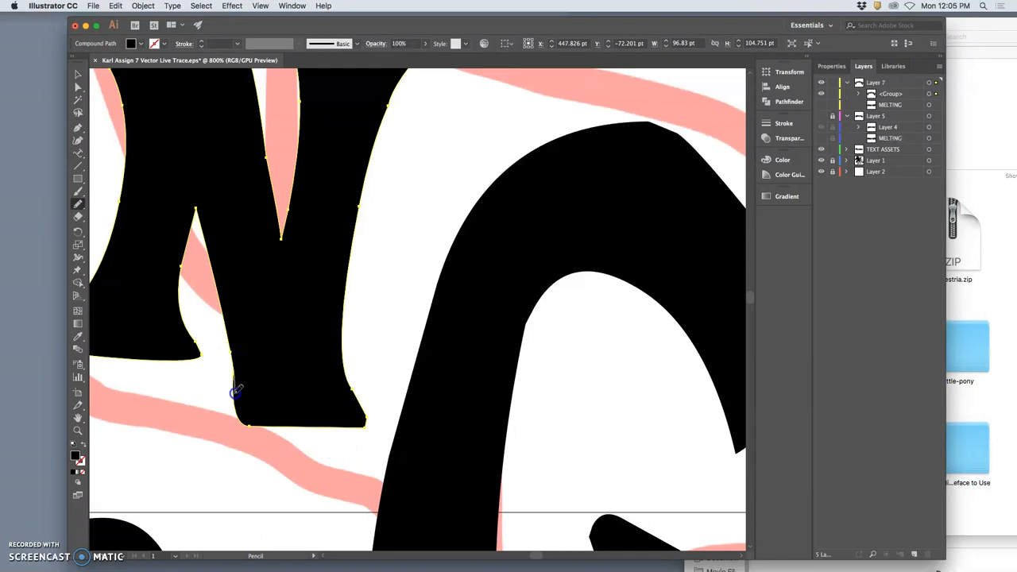
pyautogui.moveTo(237, 390); pyautogui.dragTo(354, 444)
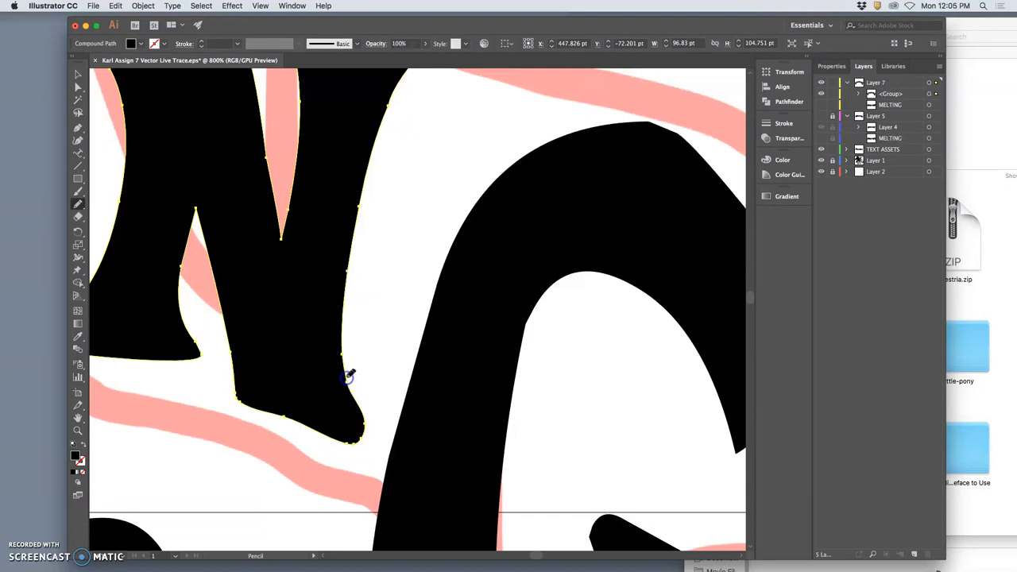
pyautogui.moveTo(380, 351)
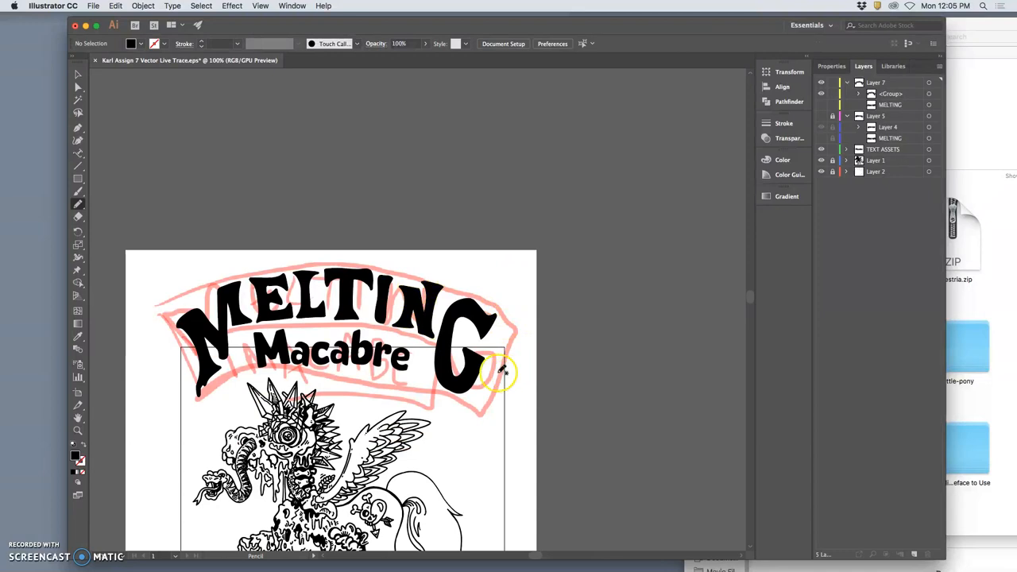
pyautogui.moveTo(84, 119)
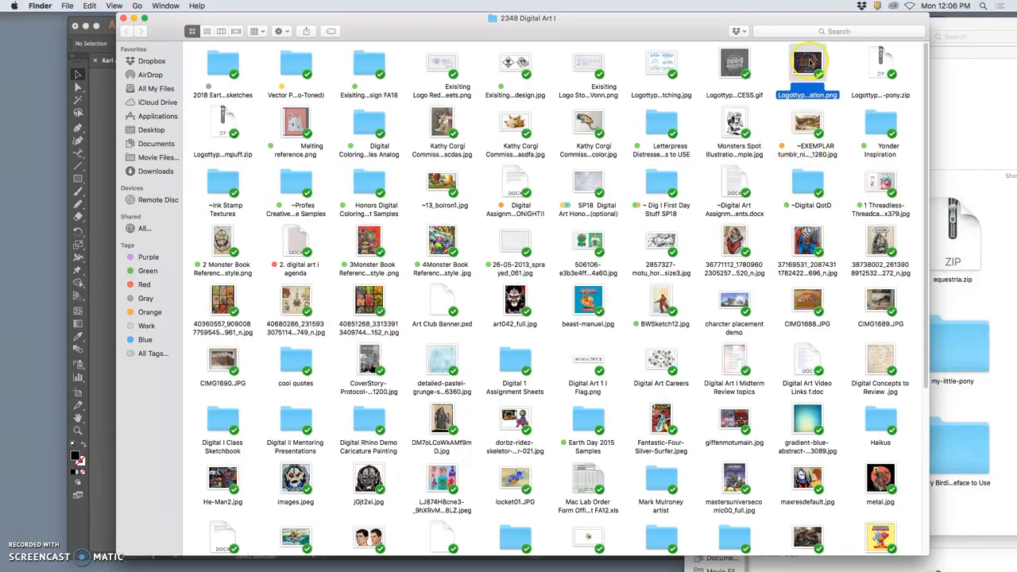
# - Open the Suavé Macabré inspiration PNG, then the PROCESS.gif, in Preview
pyautogui.doubleClick(808, 62)
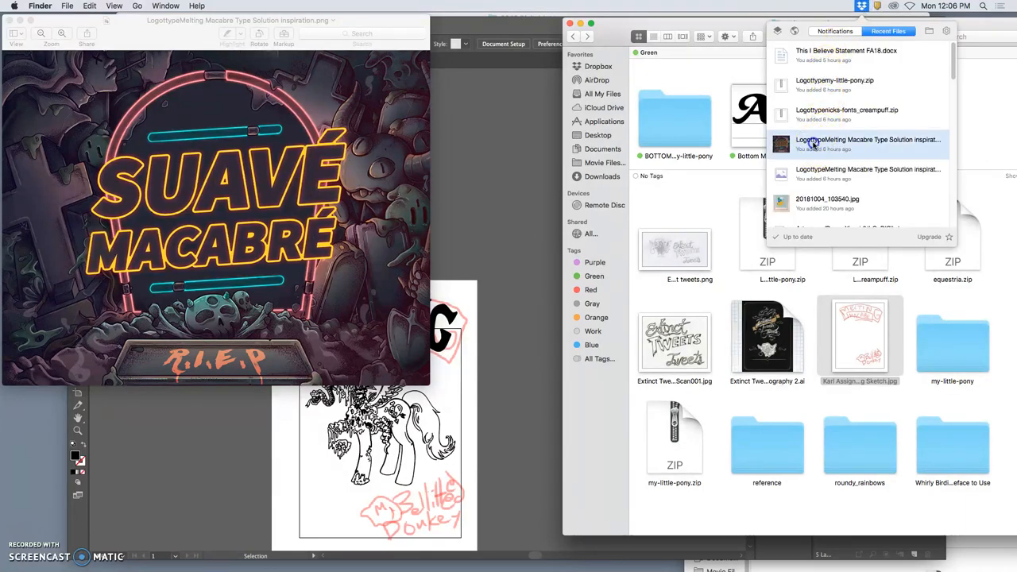
pyautogui.rightClick(735, 67)
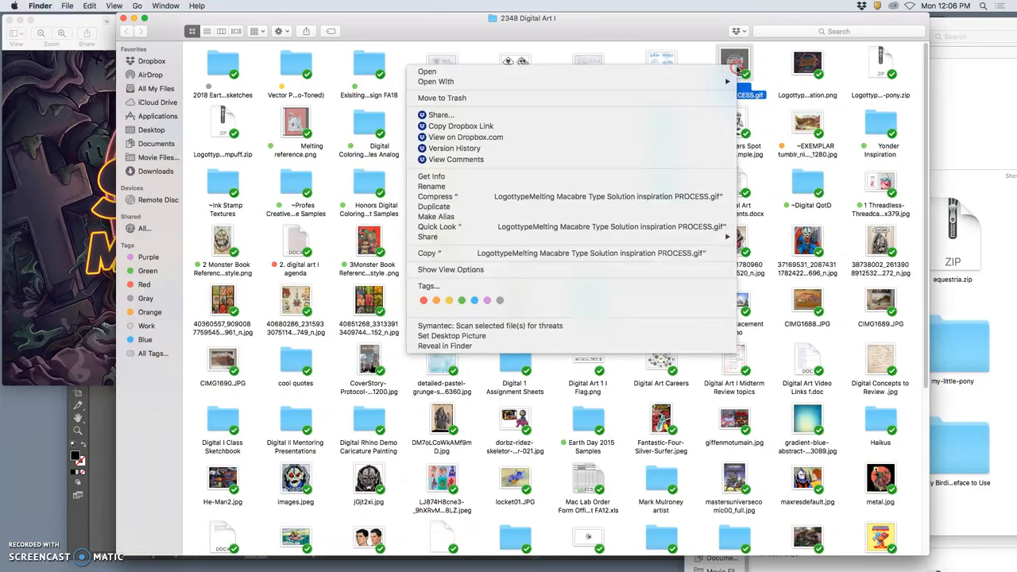
pyautogui.click(427, 72)
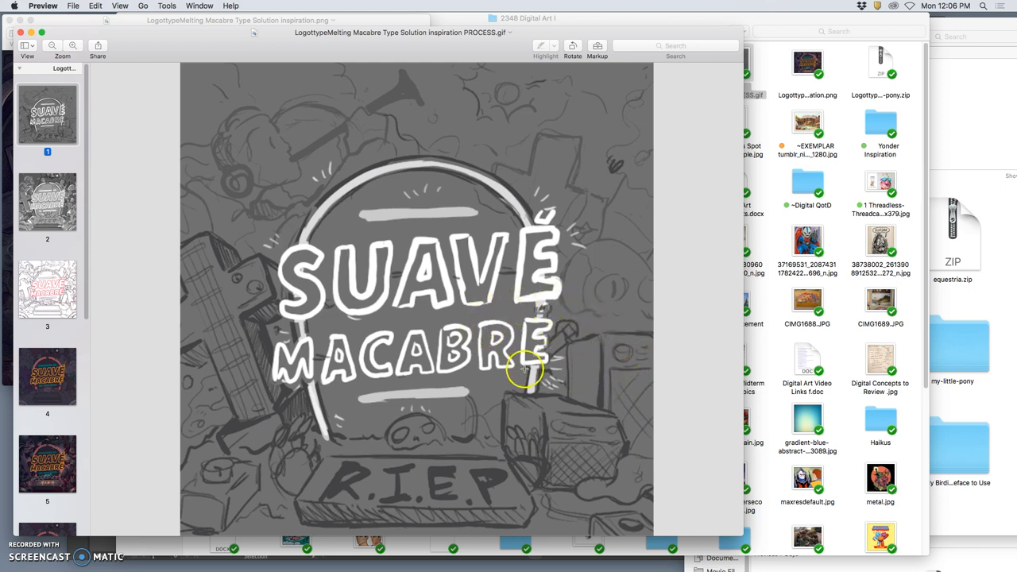
pyautogui.moveTo(461, 365)
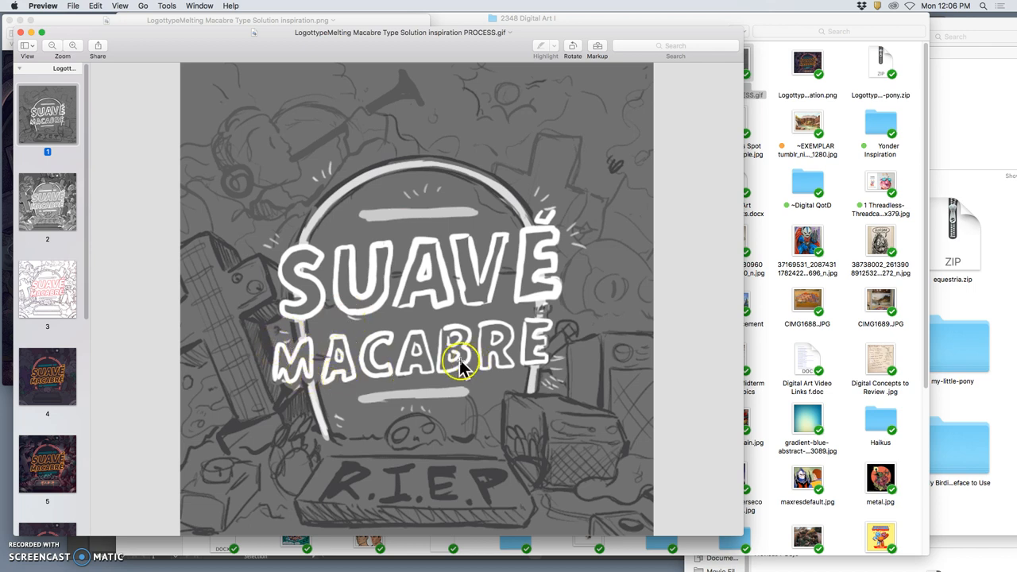
# - Compare the shaded and neon pages, ending on the grayscale page 2
pyautogui.click(47, 201)
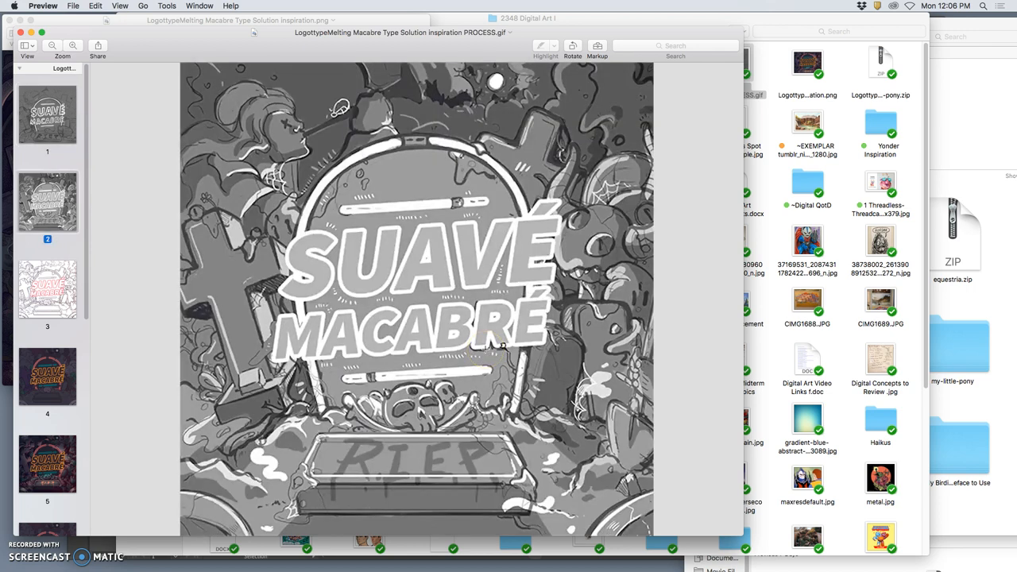
pyautogui.click(47, 289)
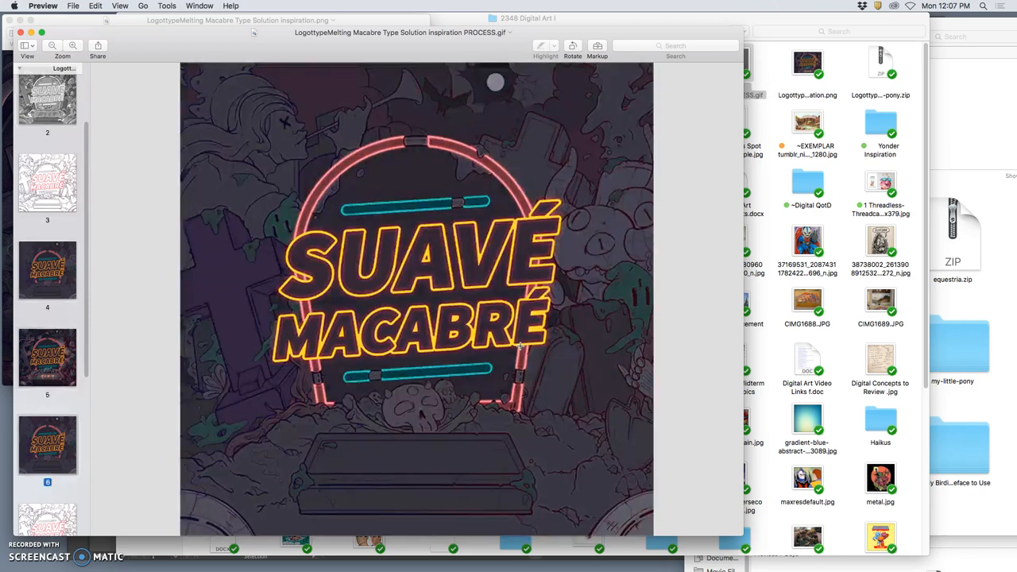
pyautogui.click(47, 357)
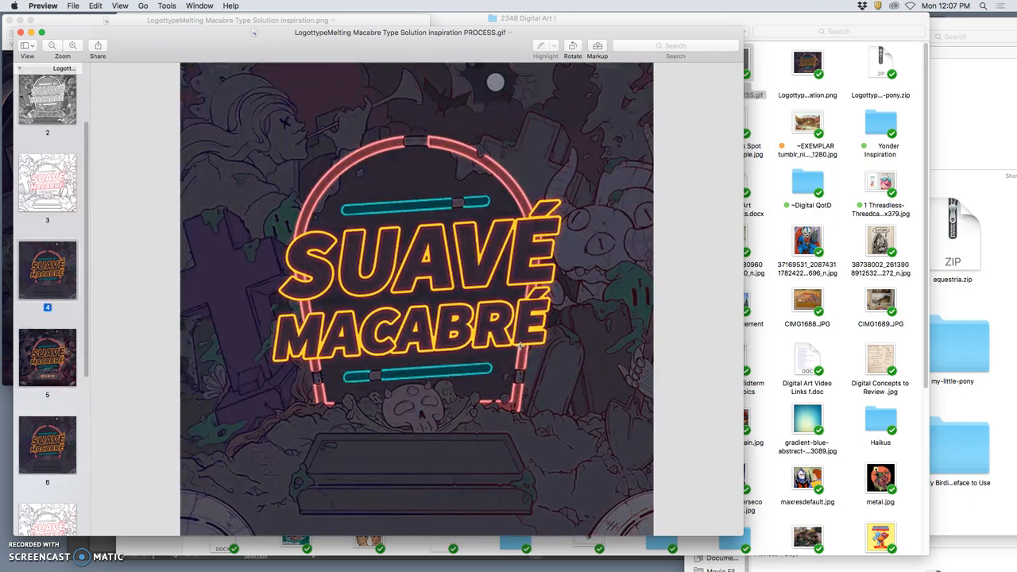
pyautogui.click(47, 113)
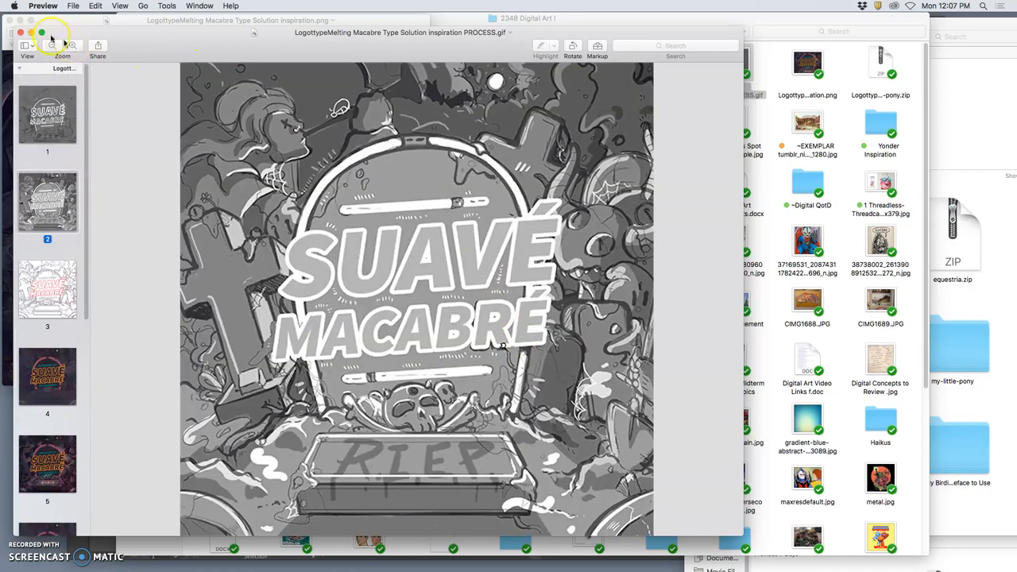
pyautogui.moveTo(477, 270)
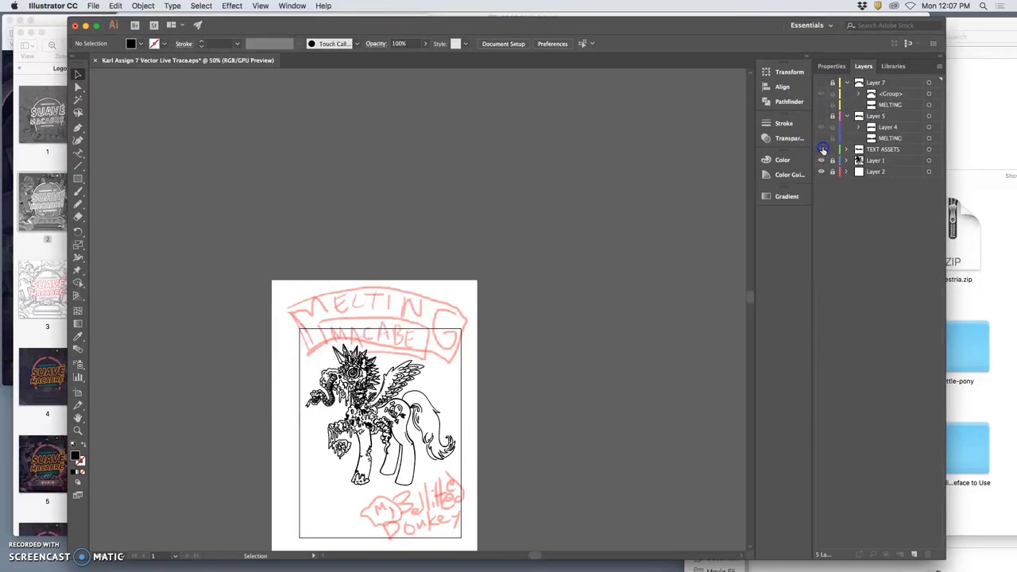
# - Toggle TEXT ASSETS and Layer 5 visibility, then select the MELTING text
pyautogui.click(822, 150)
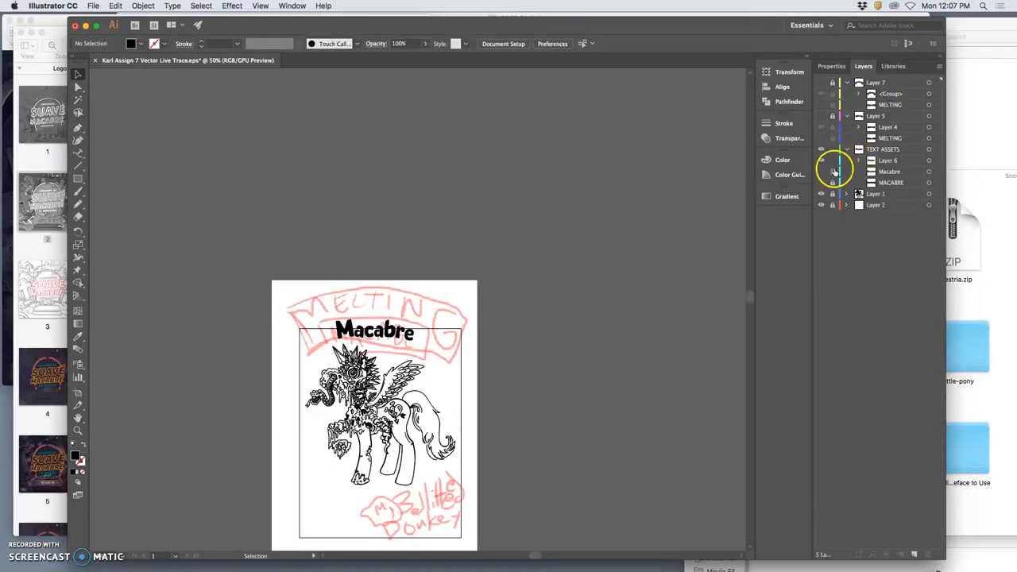
pyautogui.click(821, 171)
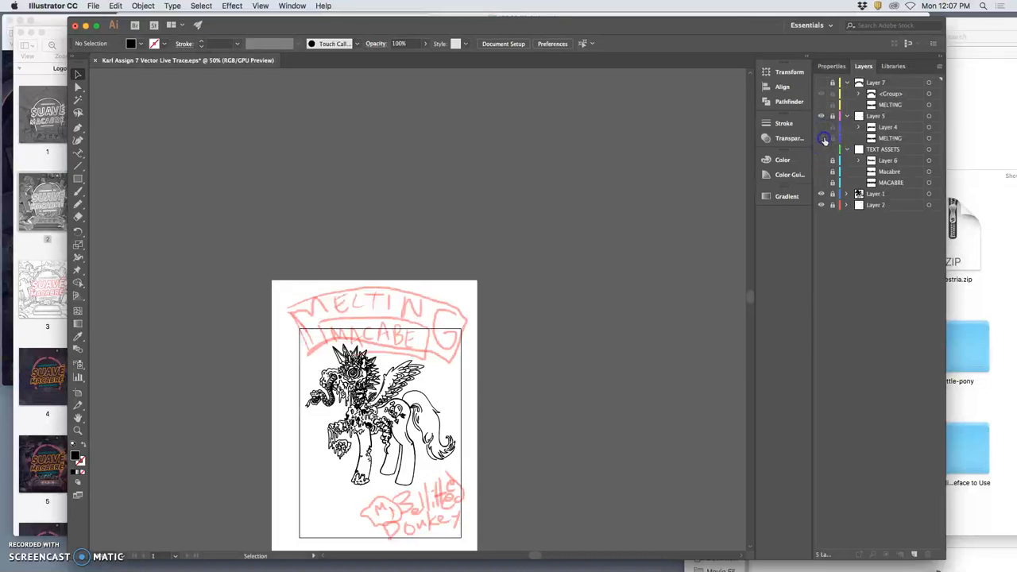
pyautogui.click(821, 116)
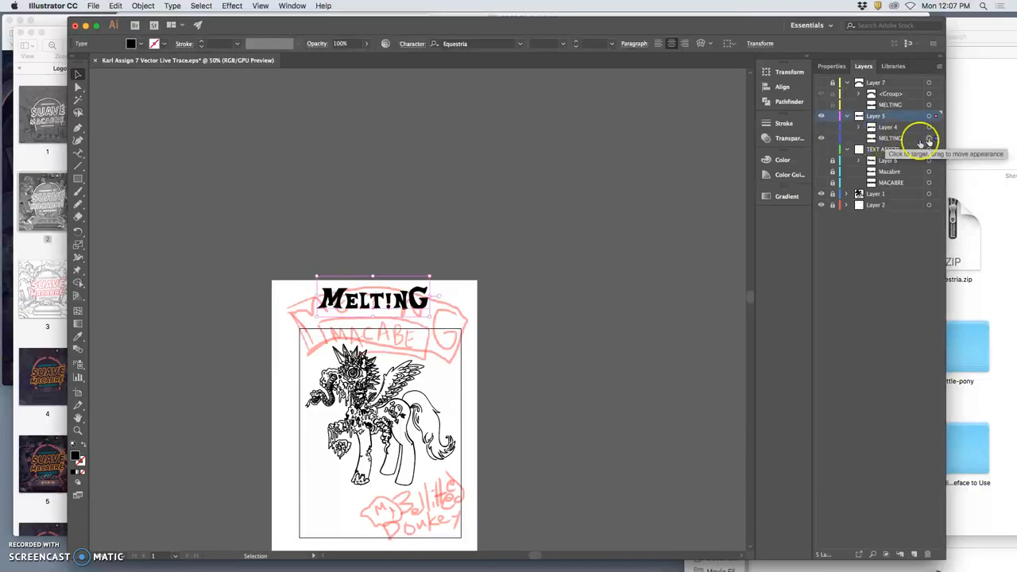
pyautogui.click(78, 153)
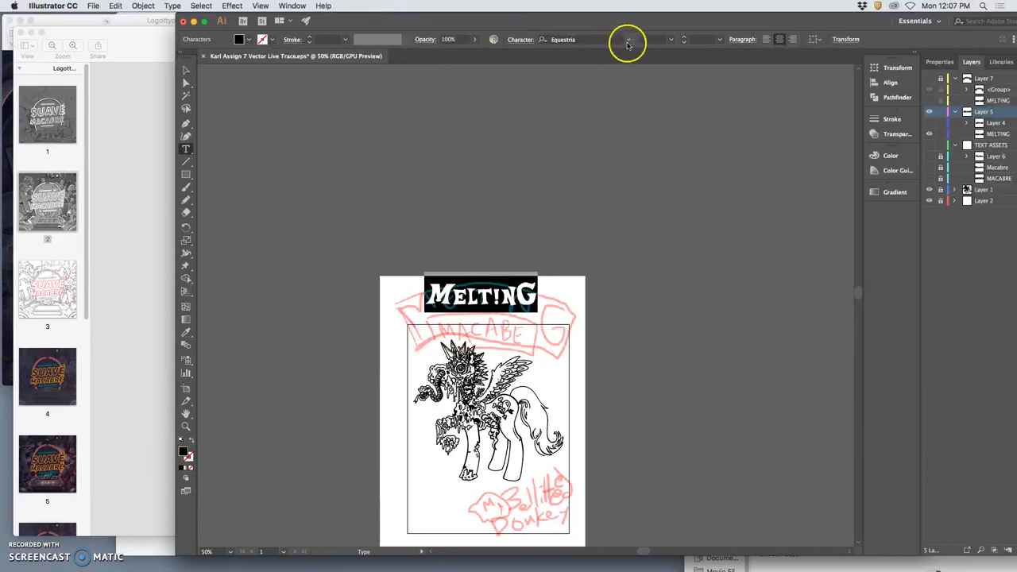
# - Browse the Control bar font list and apply Insaniburger with Cheese to MELTING
pyautogui.click(627, 39)
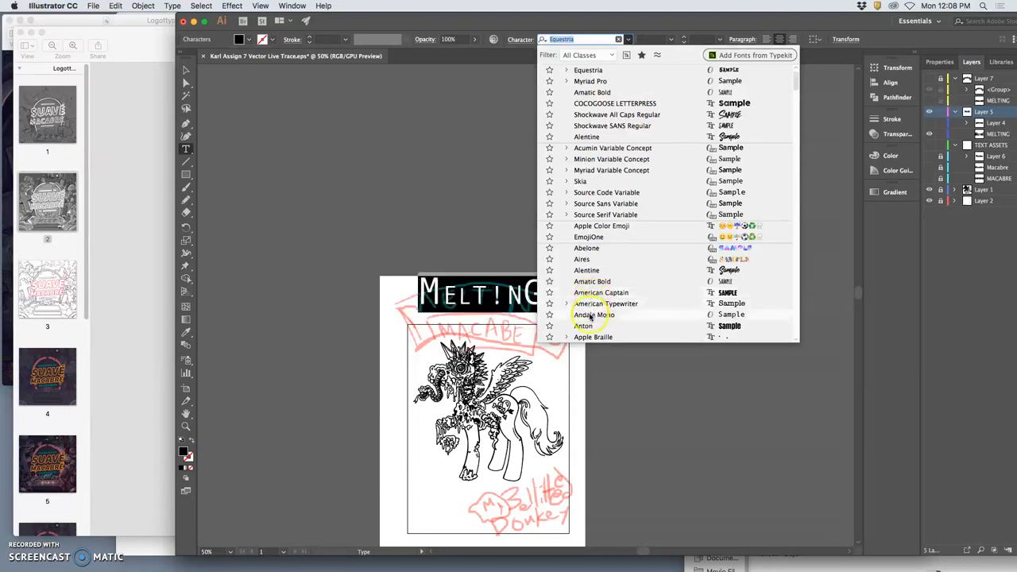
pyautogui.scroll(-3)
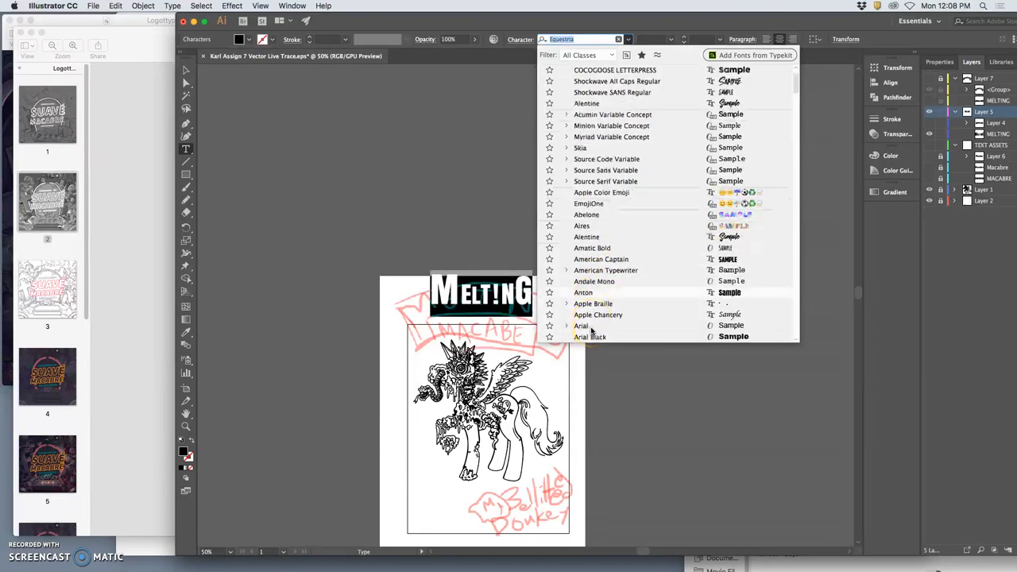
pyautogui.scroll(-3)
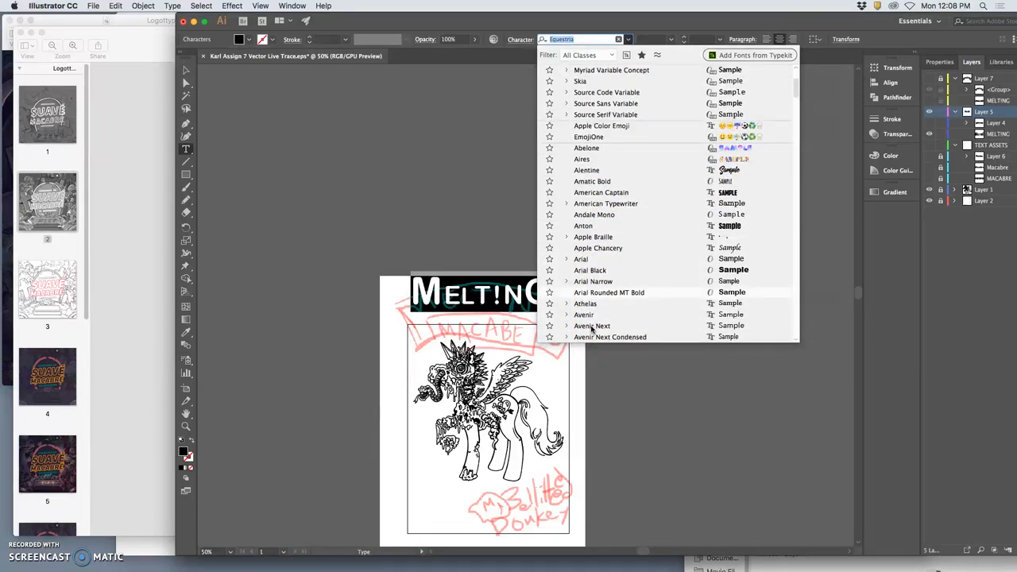
pyautogui.scroll(-3)
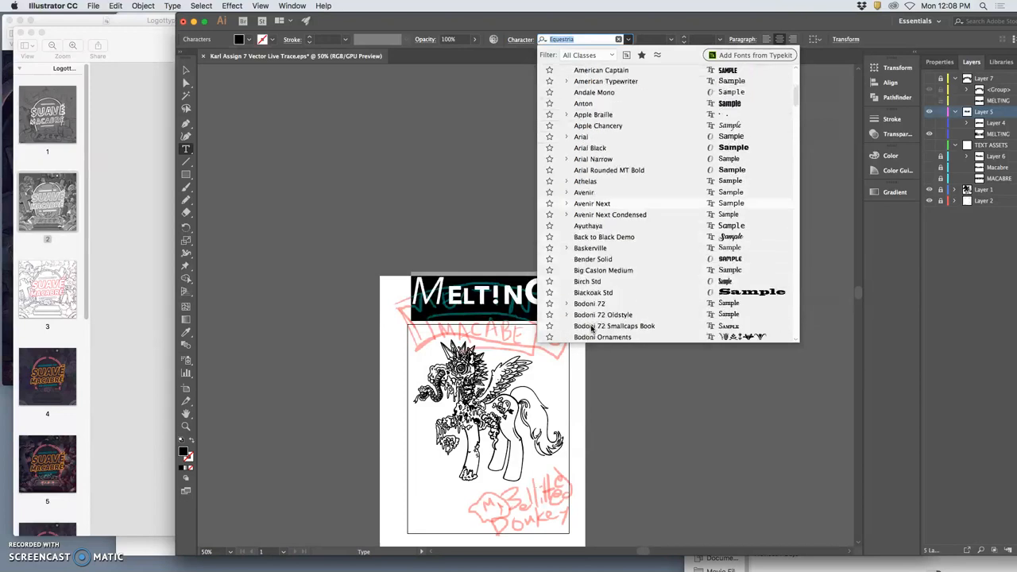
pyautogui.scroll(-3)
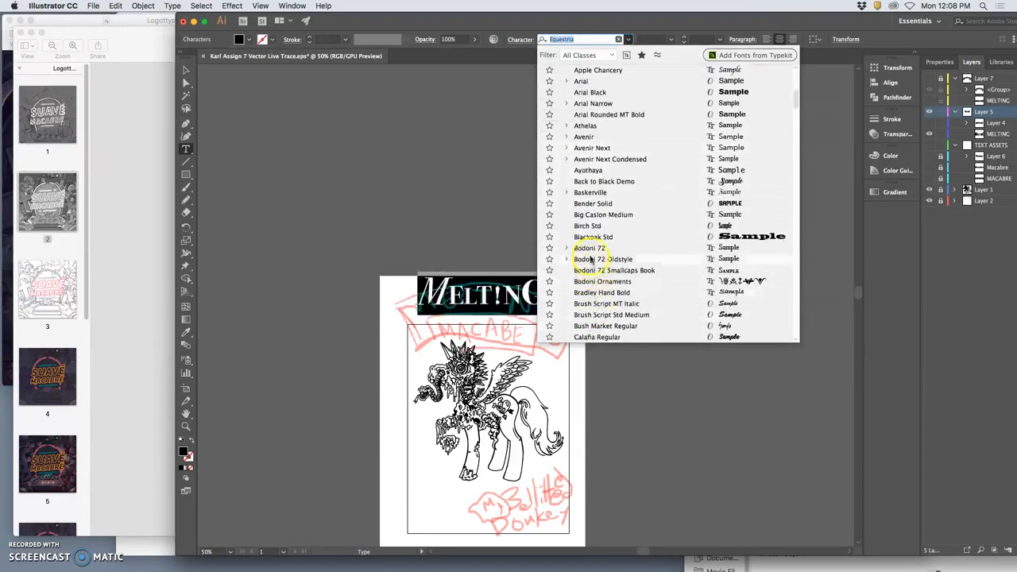
pyautogui.scroll(-3)
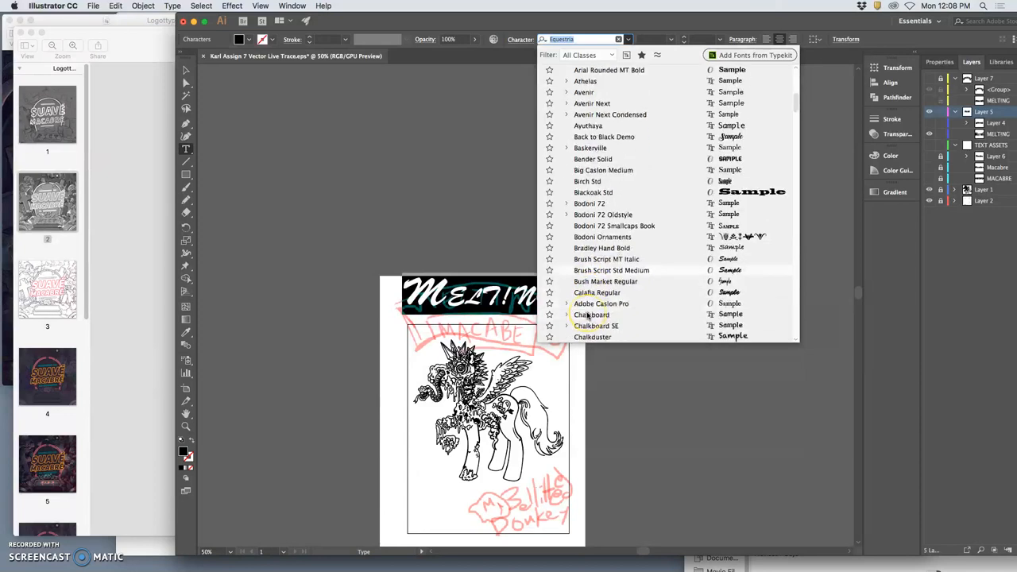
pyautogui.scroll(-3)
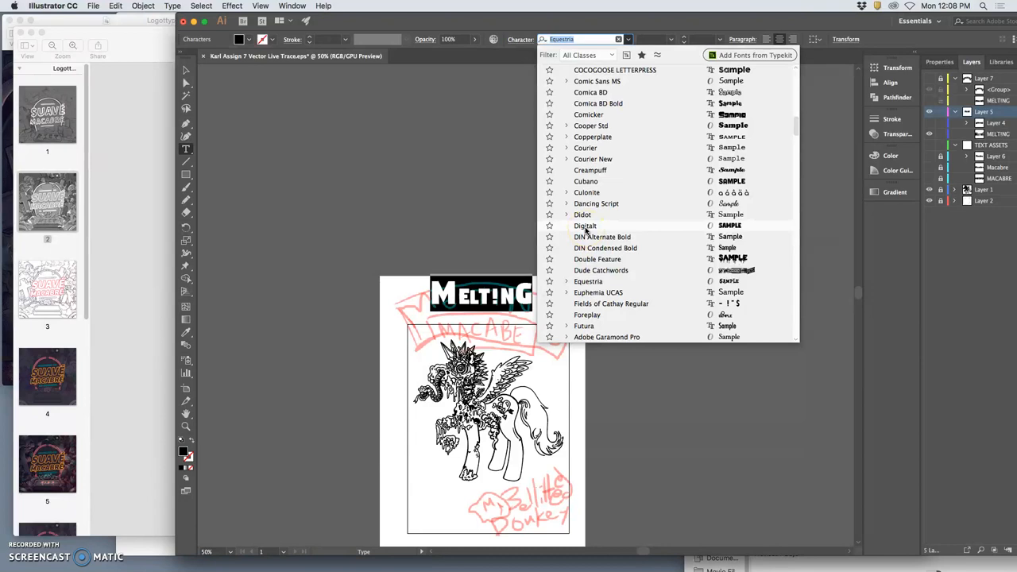
pyautogui.scroll(-3)
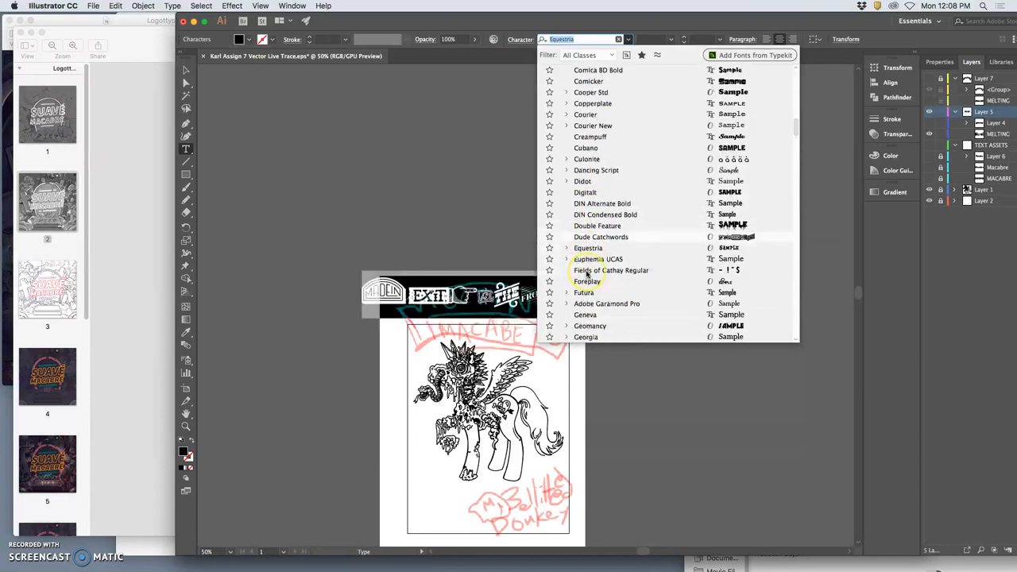
pyautogui.scroll(-3)
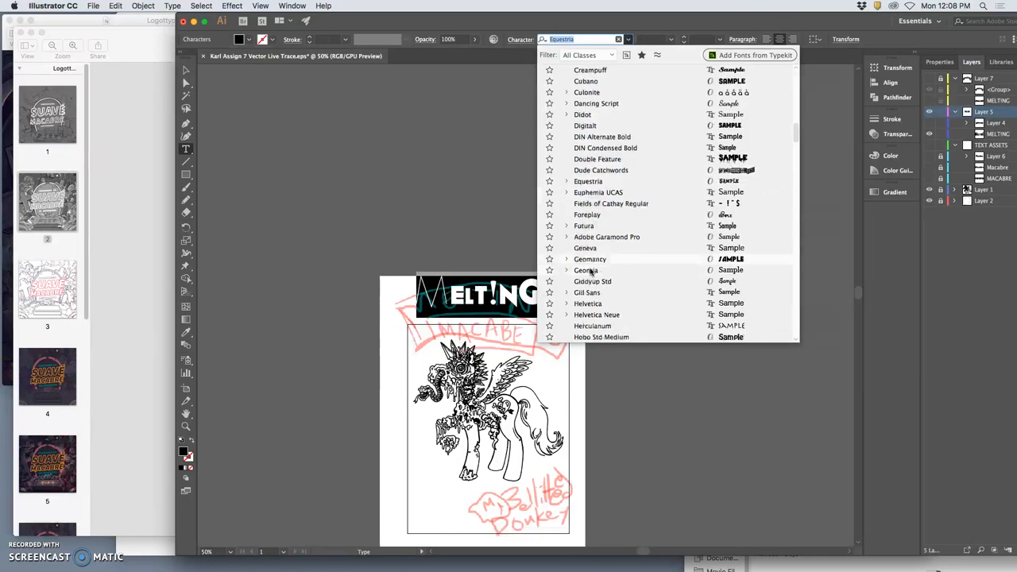
pyautogui.scroll(-3)
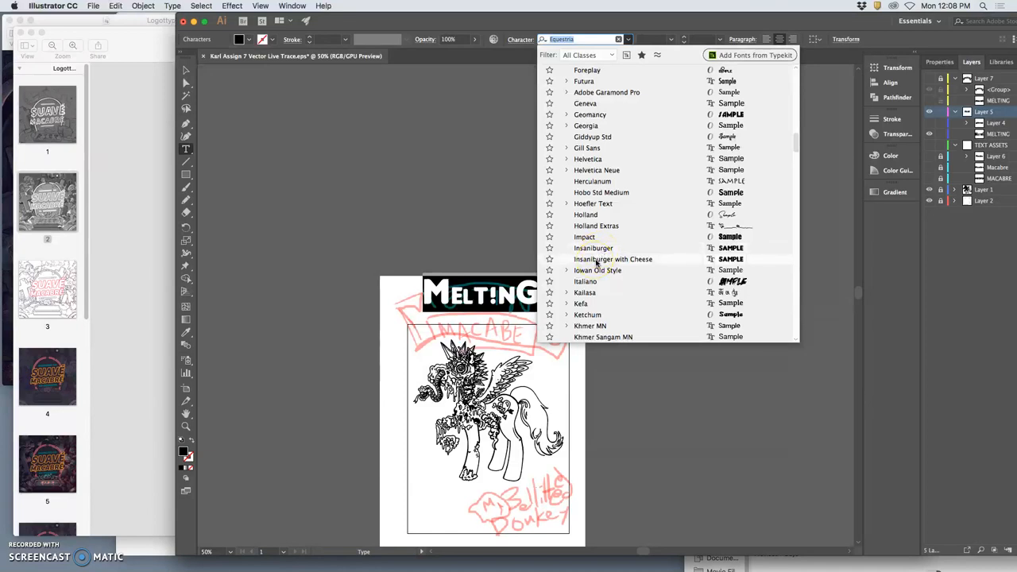
pyautogui.click(613, 259)
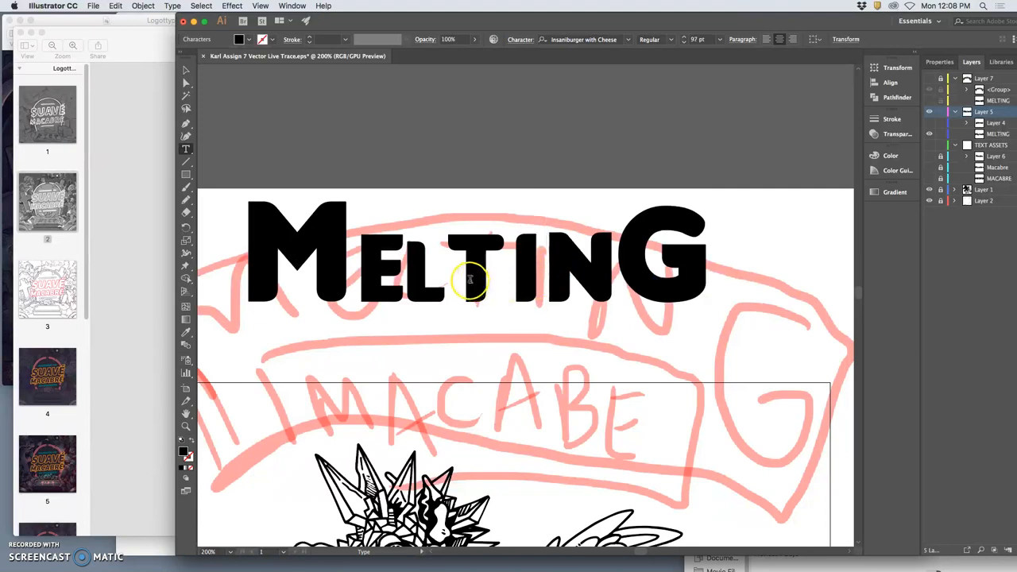
pyautogui.moveTo(389, 270)
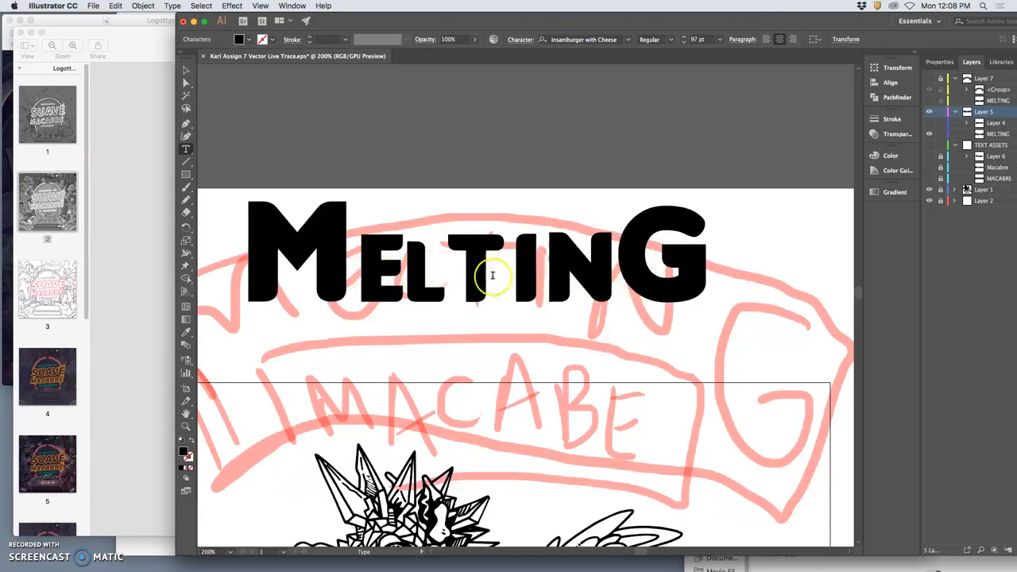
pyautogui.moveTo(644, 264)
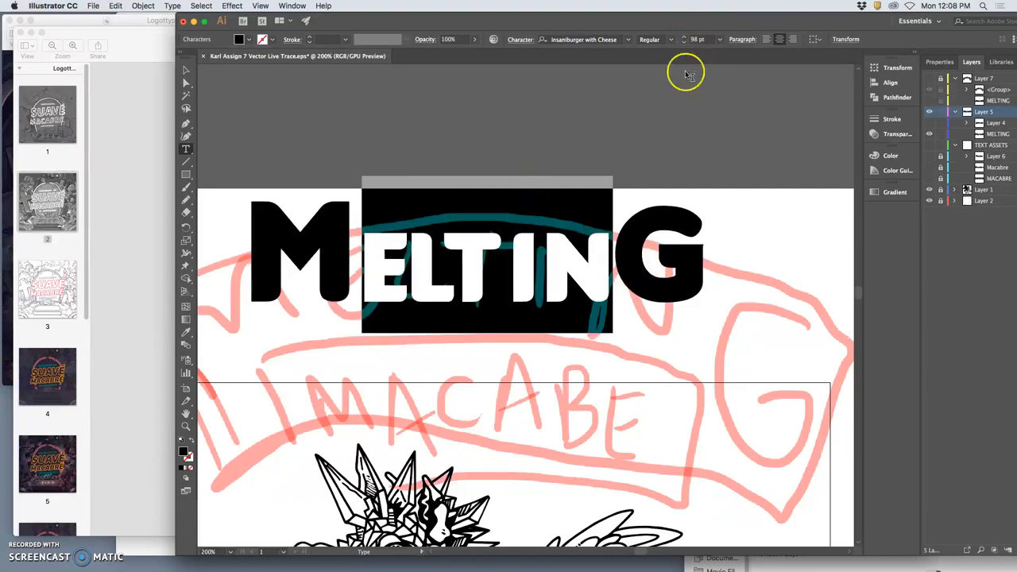
pyautogui.moveTo(666, 227)
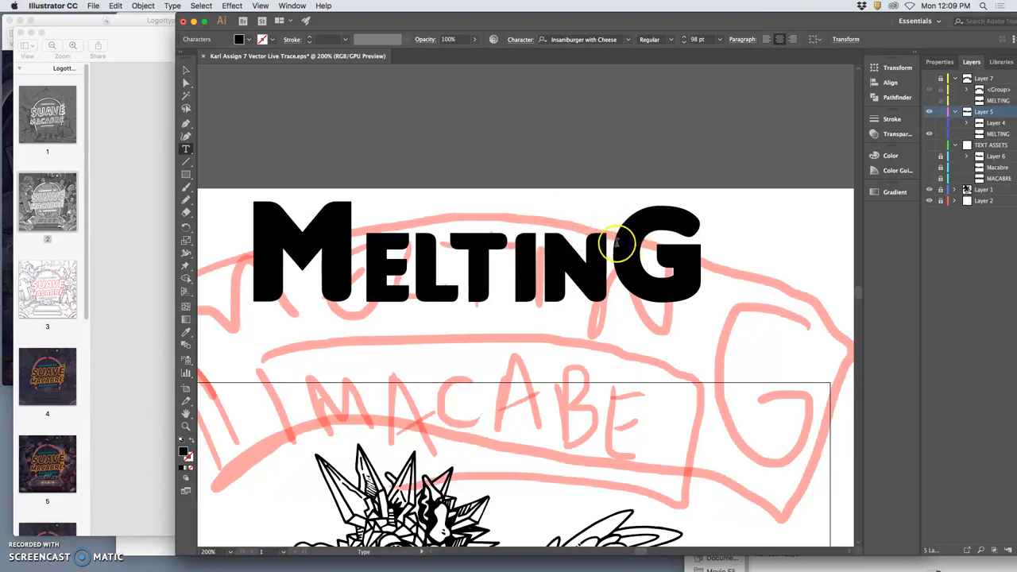
# - Select the MELTING text with the Type tool for restyling
pyautogui.click(612, 252)
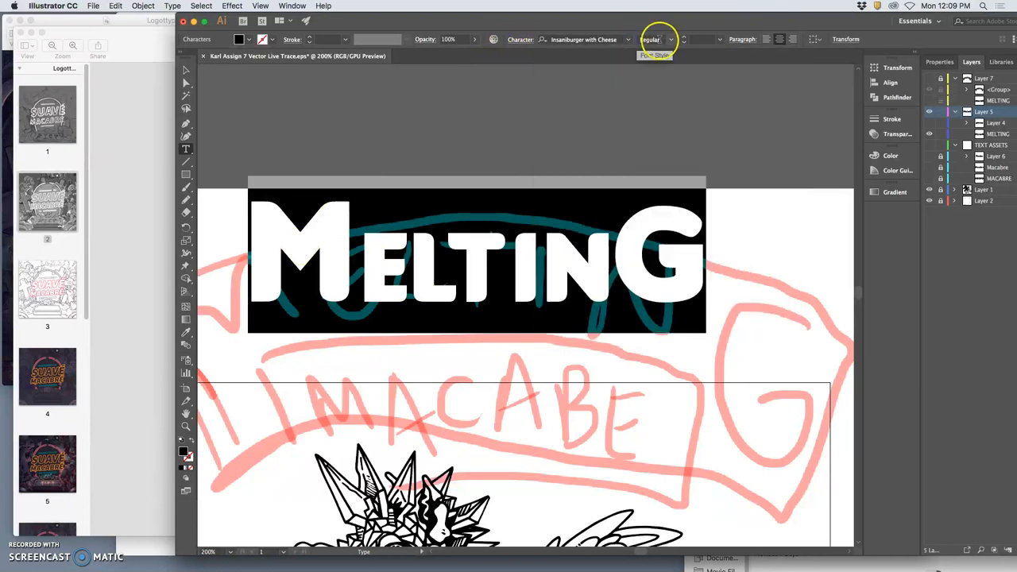
pyautogui.click(671, 40)
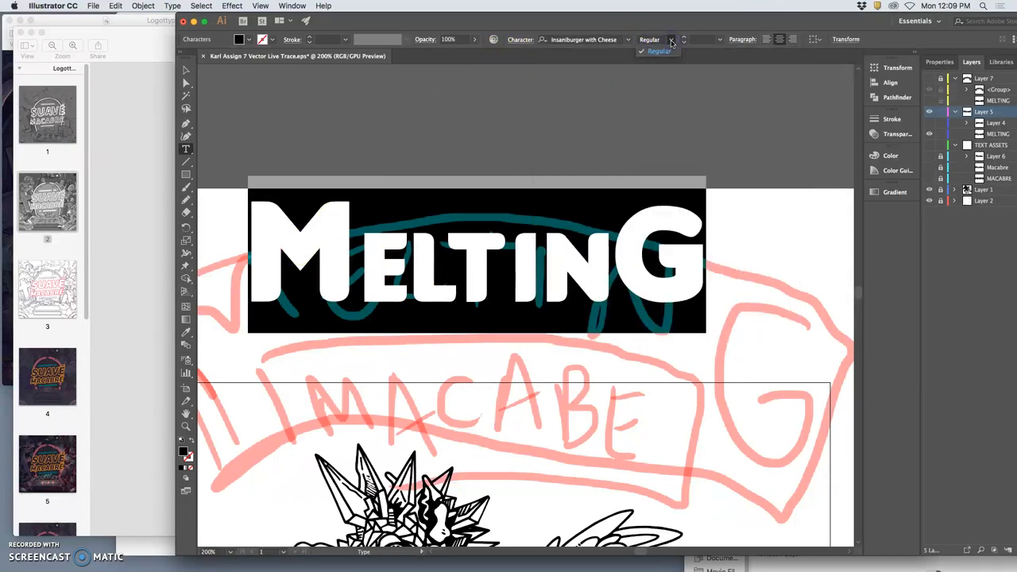
pyautogui.moveTo(677, 46)
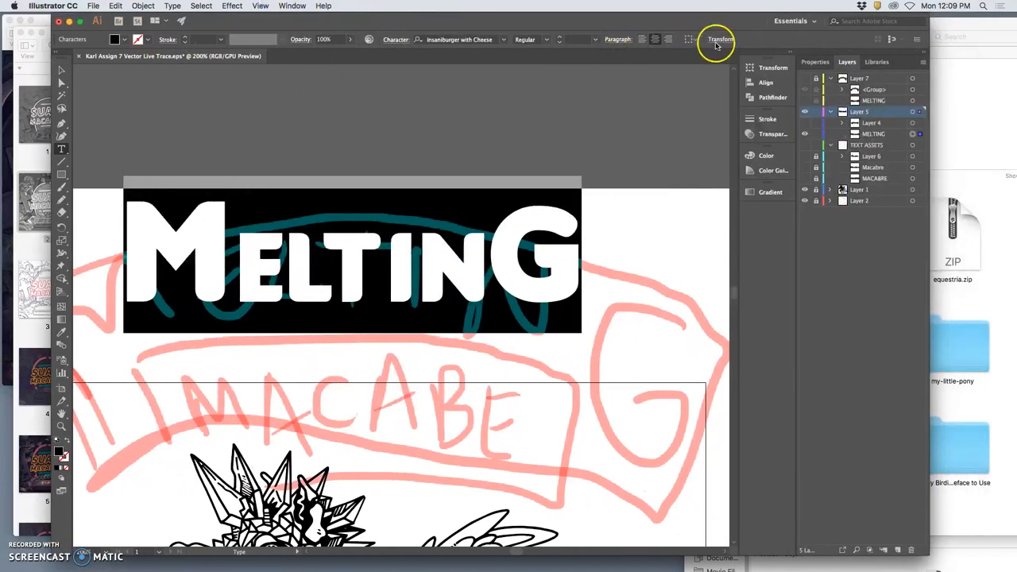
# - Adjust MELTING's X and width in Transform, then shear it into an italic slant
pyautogui.click(917, 39)
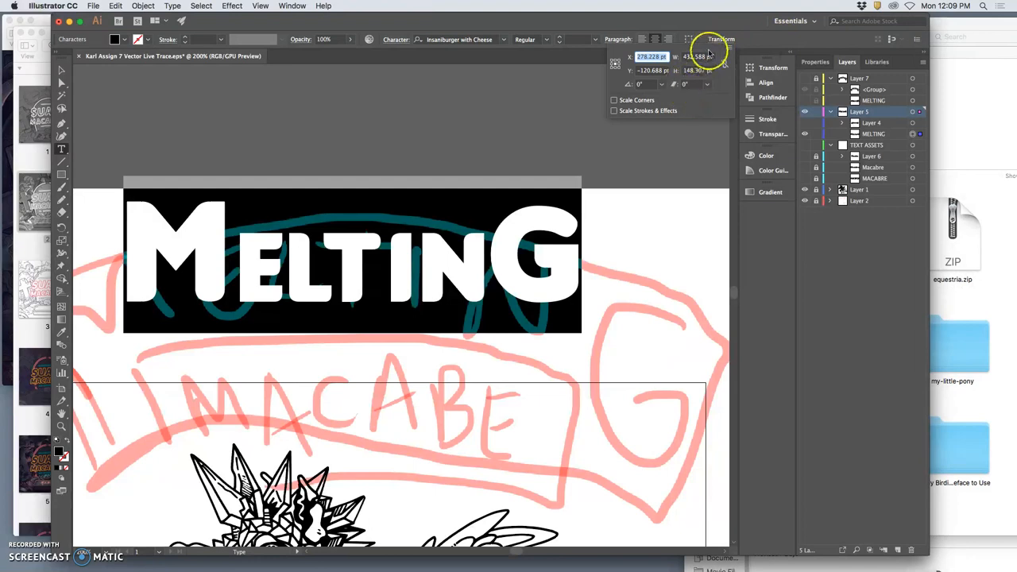
pyautogui.click(650, 57)
pyautogui.write('290')
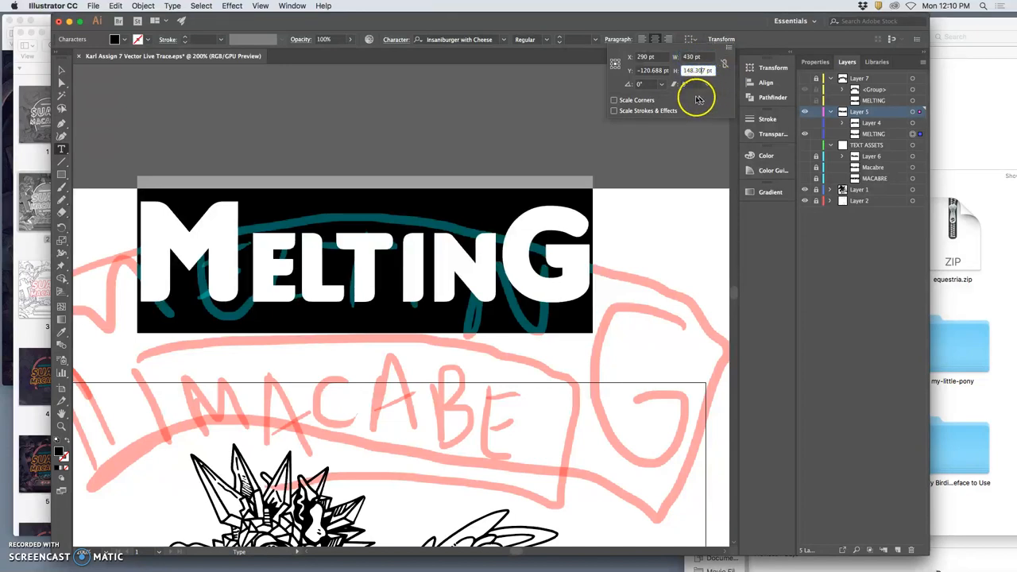
pyautogui.click(708, 84)
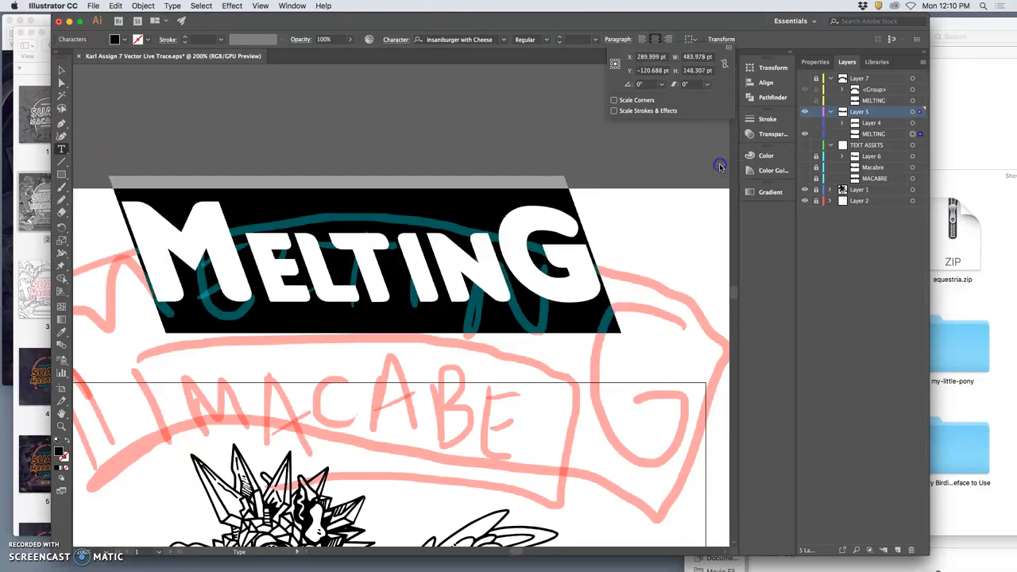
pyautogui.click(707, 84)
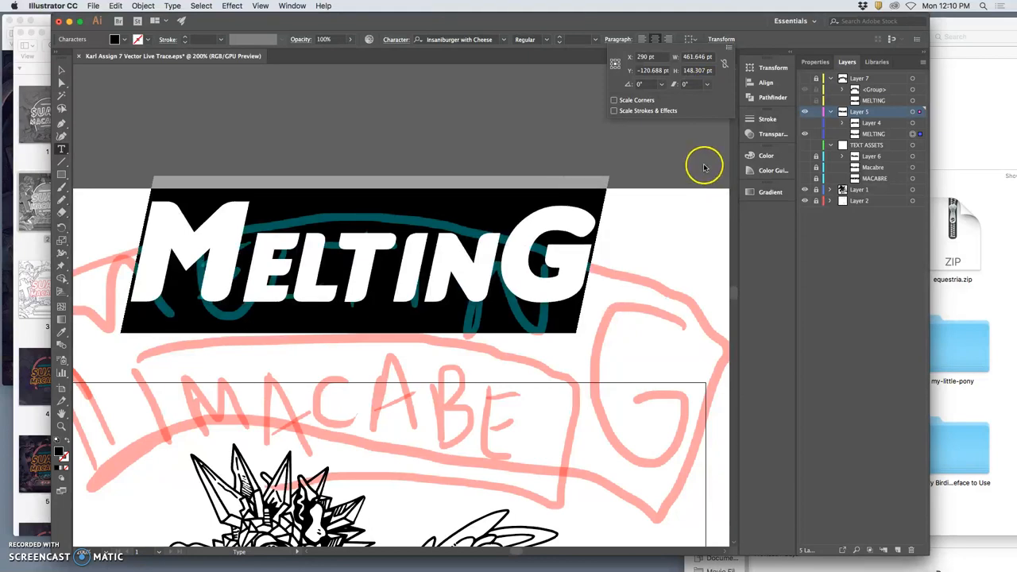
pyautogui.moveTo(608, 145)
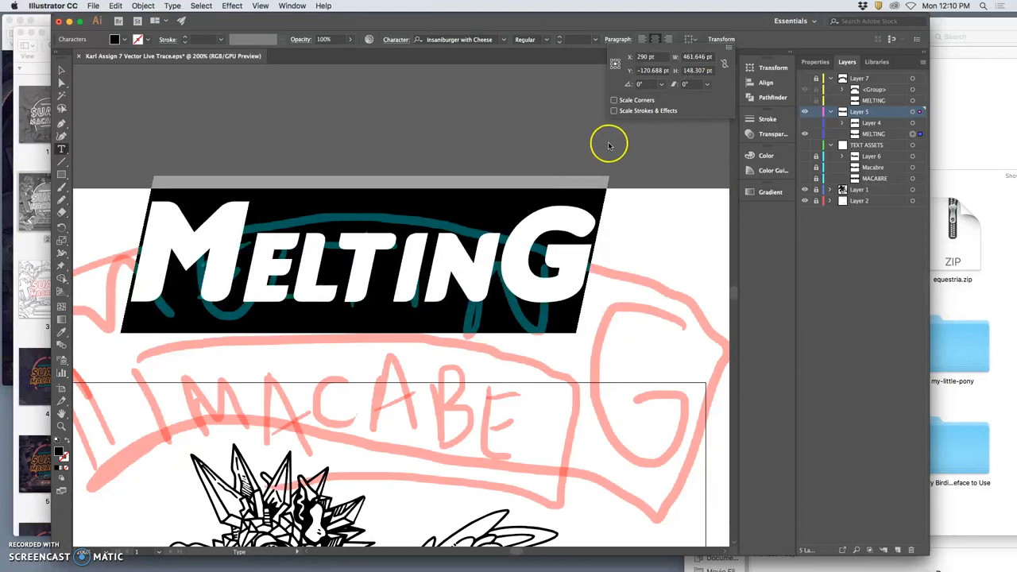
pyautogui.moveTo(539, 210)
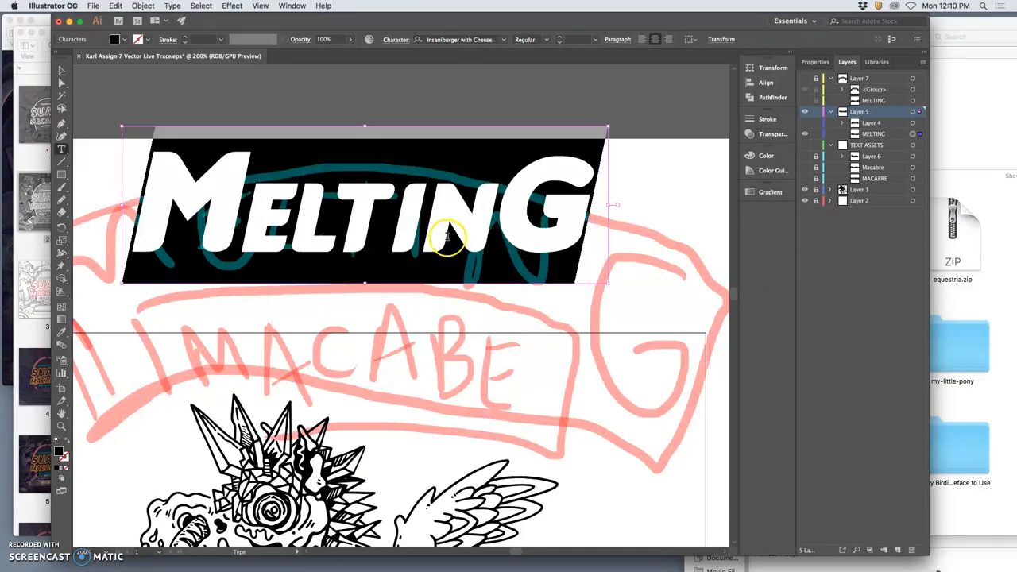
pyautogui.moveTo(553, 211)
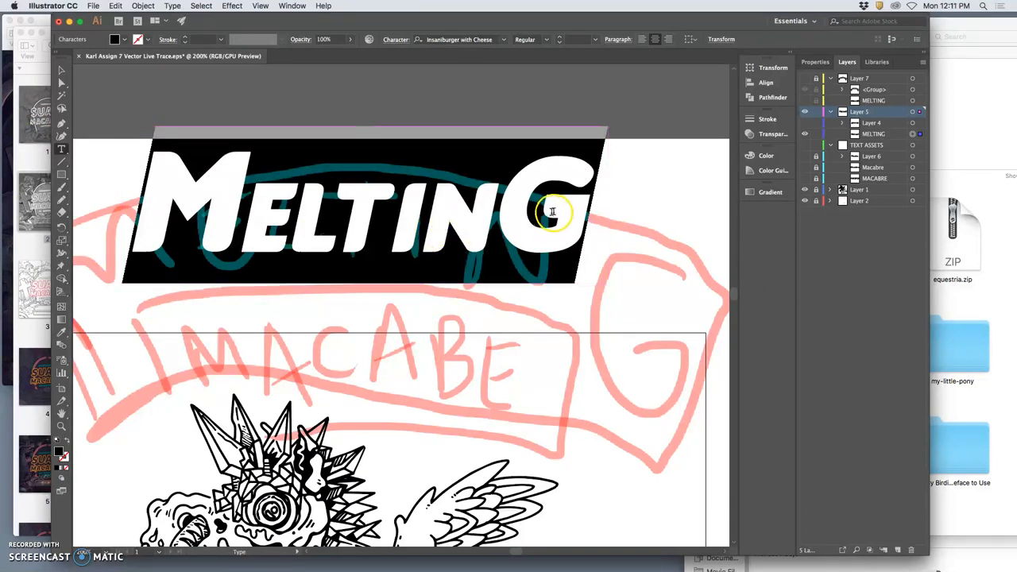
pyautogui.moveTo(928, 473)
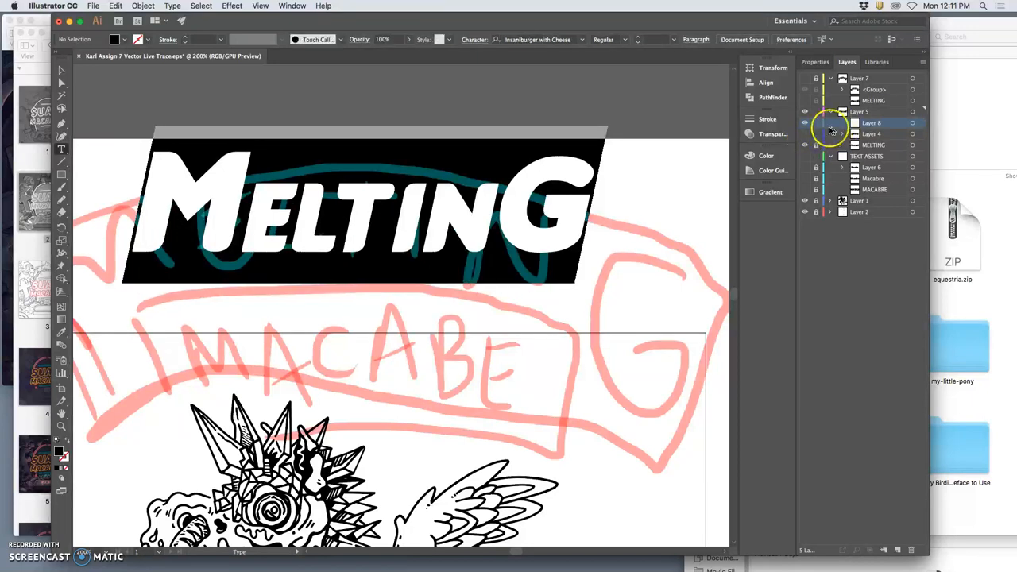
# - Paste a copy of MELTING in place on the new layer
pyautogui.click(115, 5)
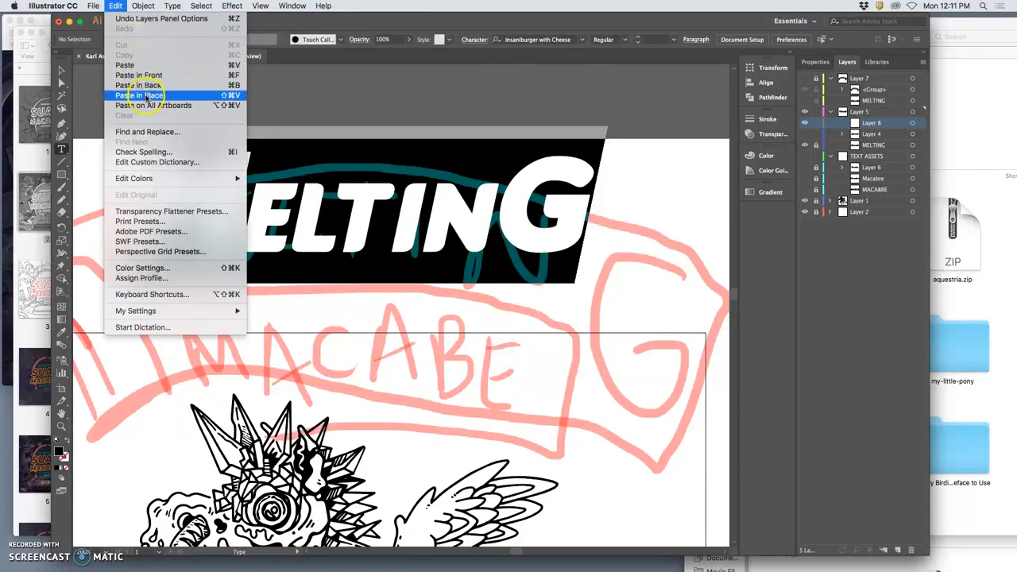
pyautogui.click(139, 95)
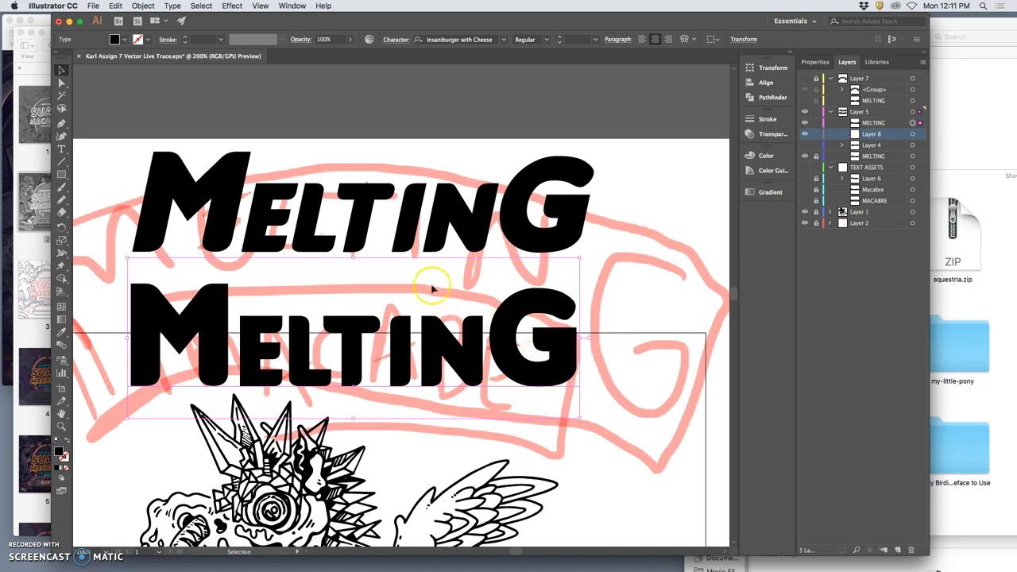
pyautogui.moveTo(62, 150)
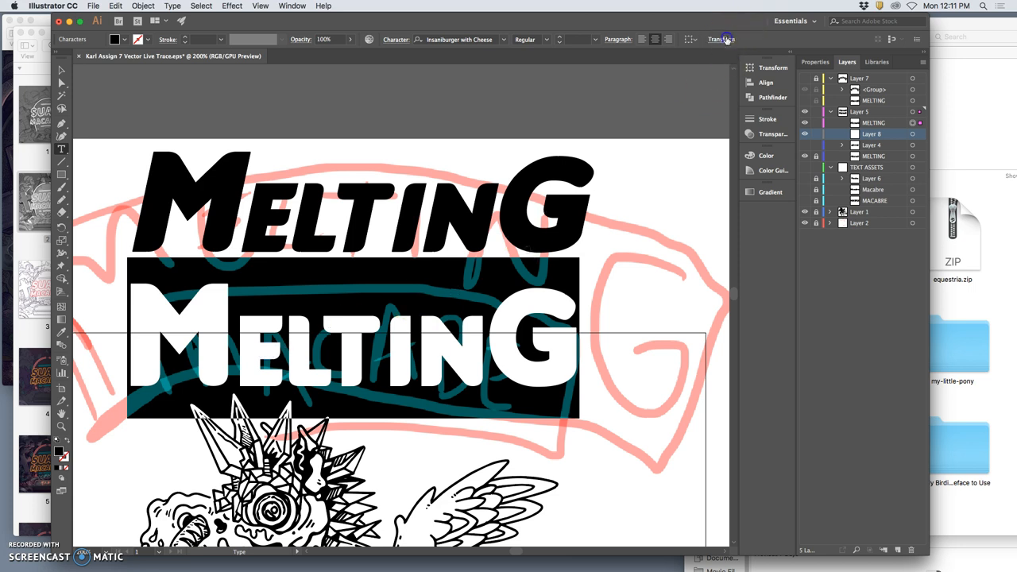
# - Give the pasted copy the matching shear angle and a reduced width in Transform
pyautogui.click(721, 39)
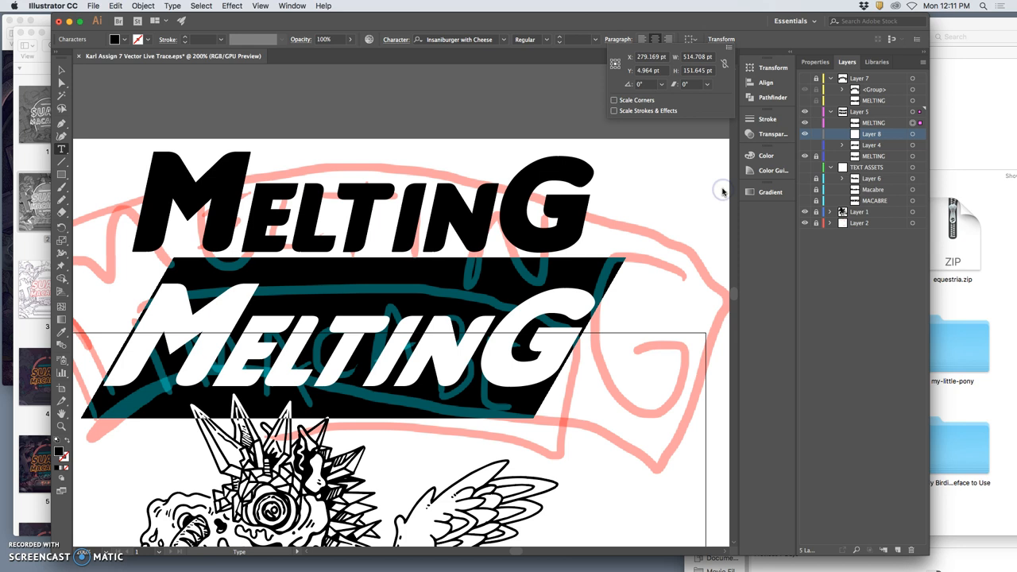
pyautogui.click(708, 84)
pyautogui.write('487.97')
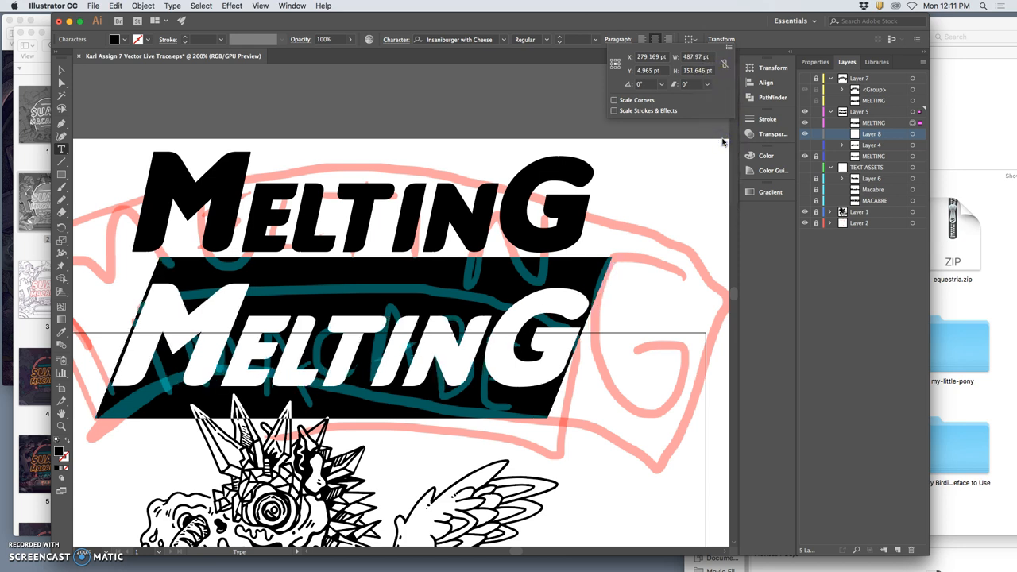
pyautogui.click(707, 84)
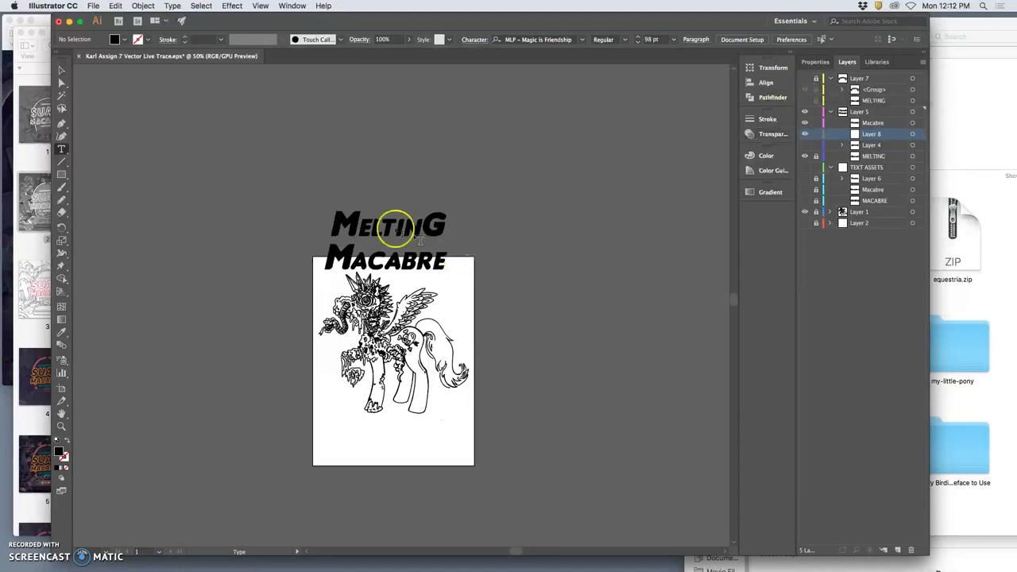
pyautogui.moveTo(88, 243)
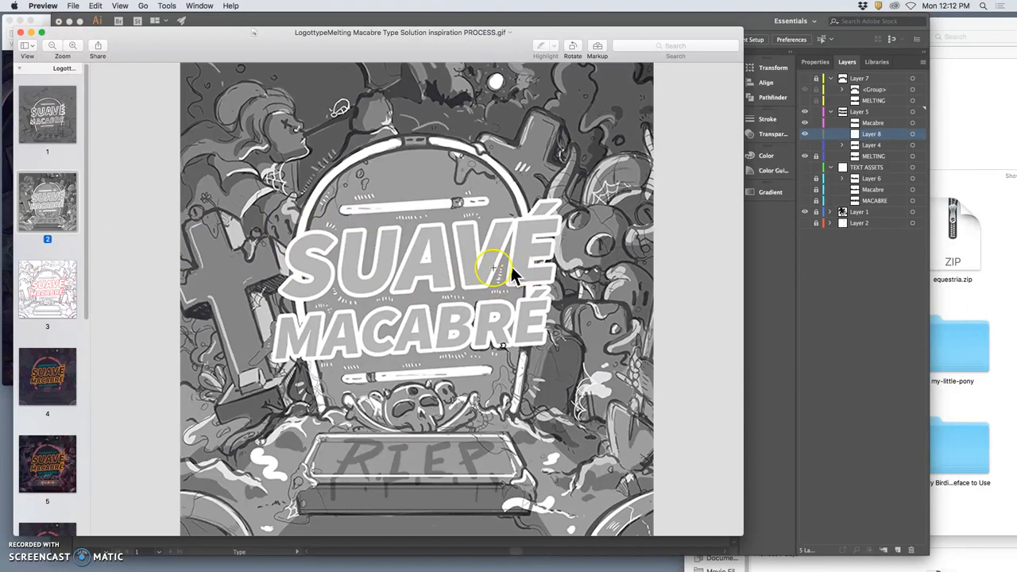
pyautogui.moveTo(776, 270)
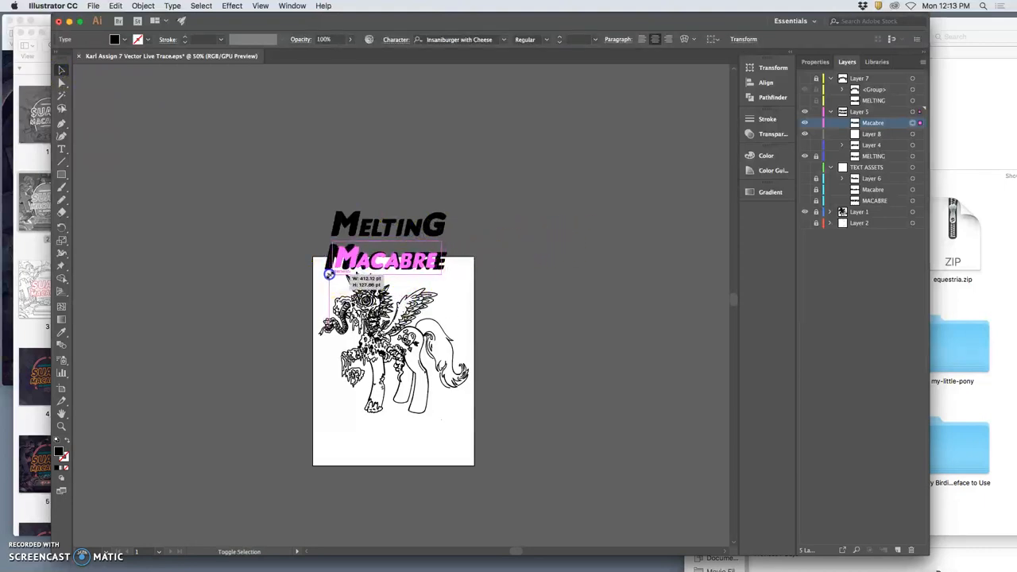
# - Drag the Macabre text's bounding-box handle up to shrink it under MELTING
pyautogui.moveTo(387, 262); pyautogui.dragTo(387, 246)
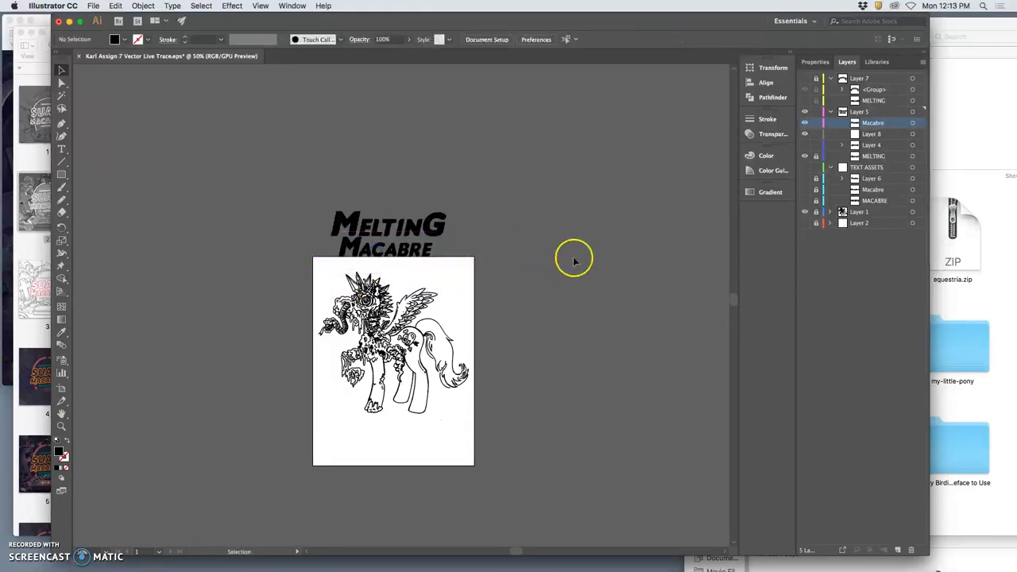
pyautogui.moveTo(580, 256)
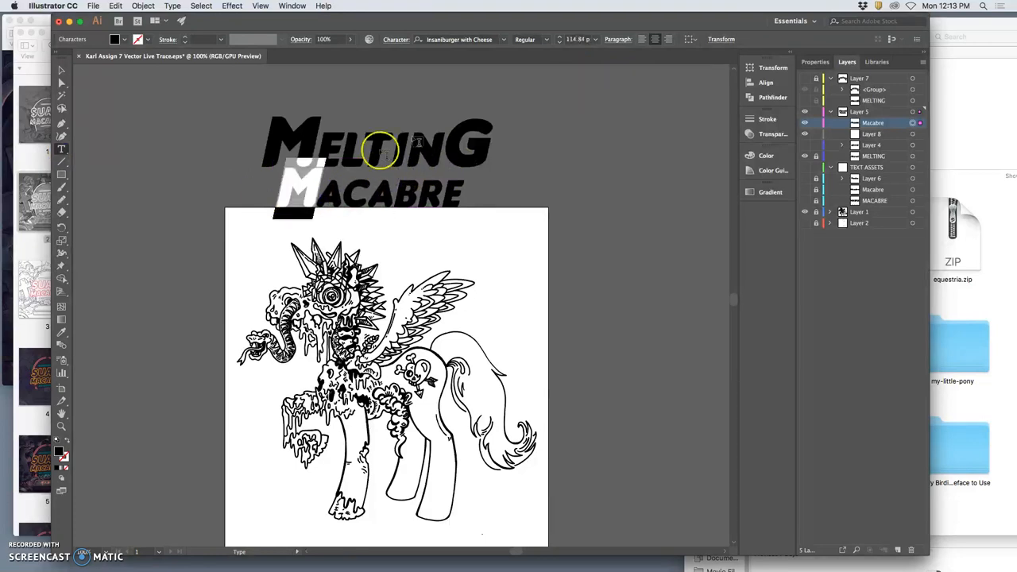
# - Reduce the oversized Macabre letters to matching capitals, then deselect the title
pyautogui.click(574, 39)
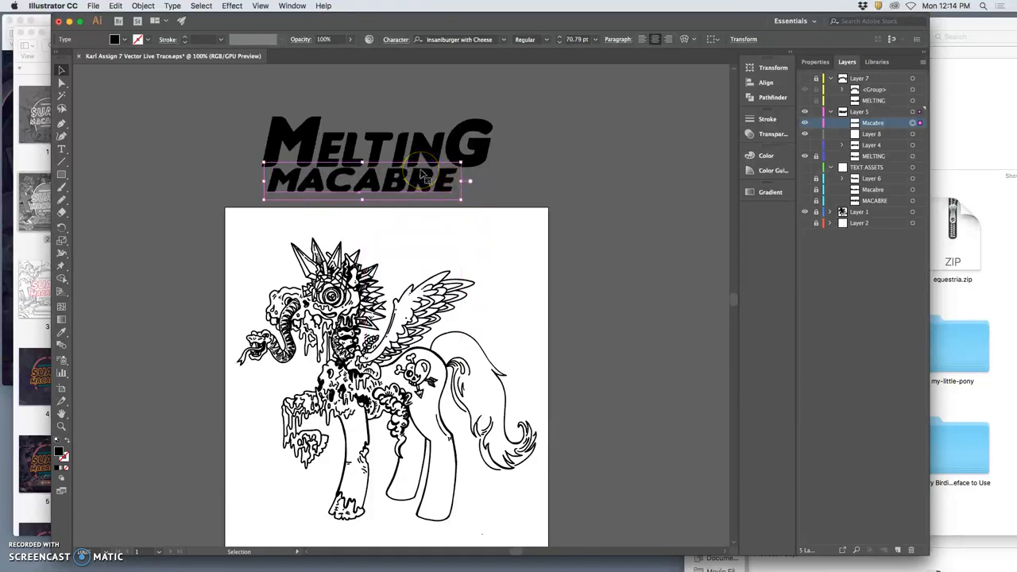
pyautogui.click(457, 181)
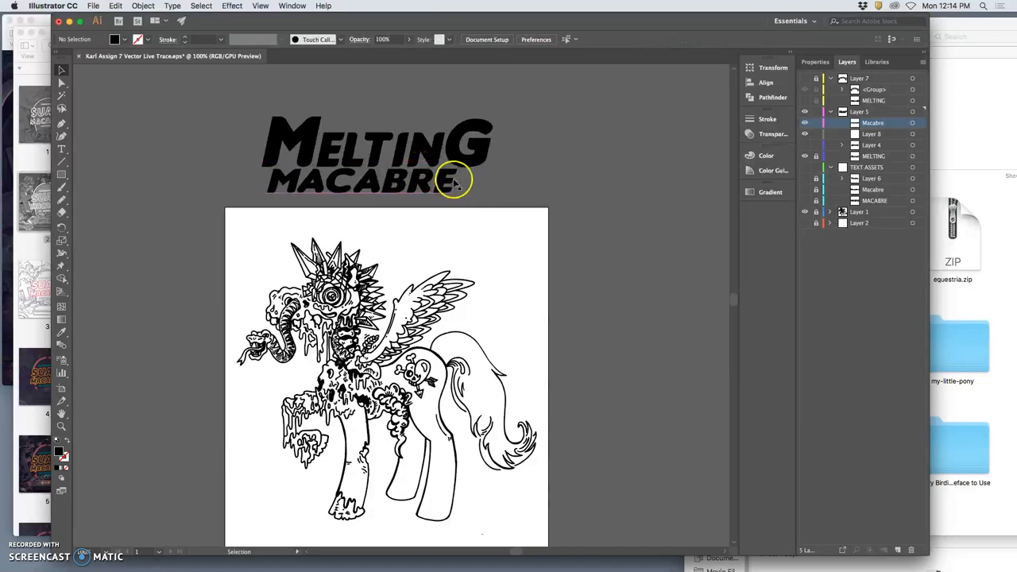